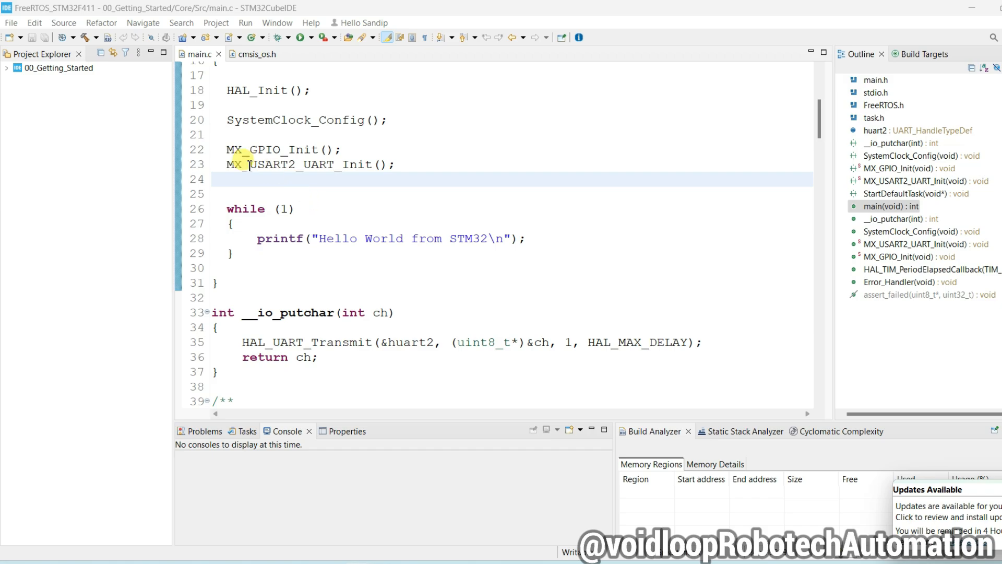
# - Copy and paste the 00_Getting_Started project, naming the copy 01_Create_Task
pyautogui.click(49, 68)
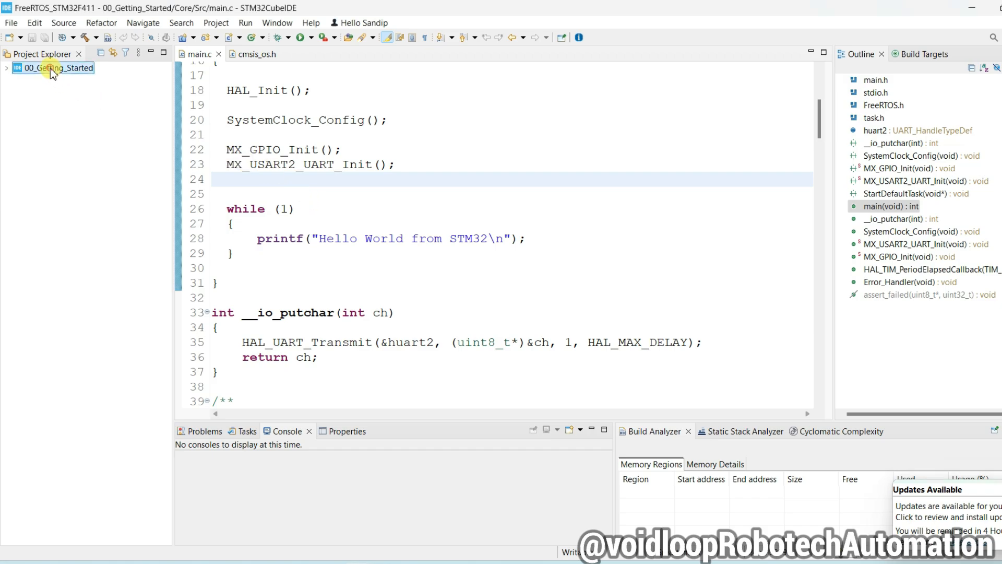
pyautogui.rightClick(57, 68)
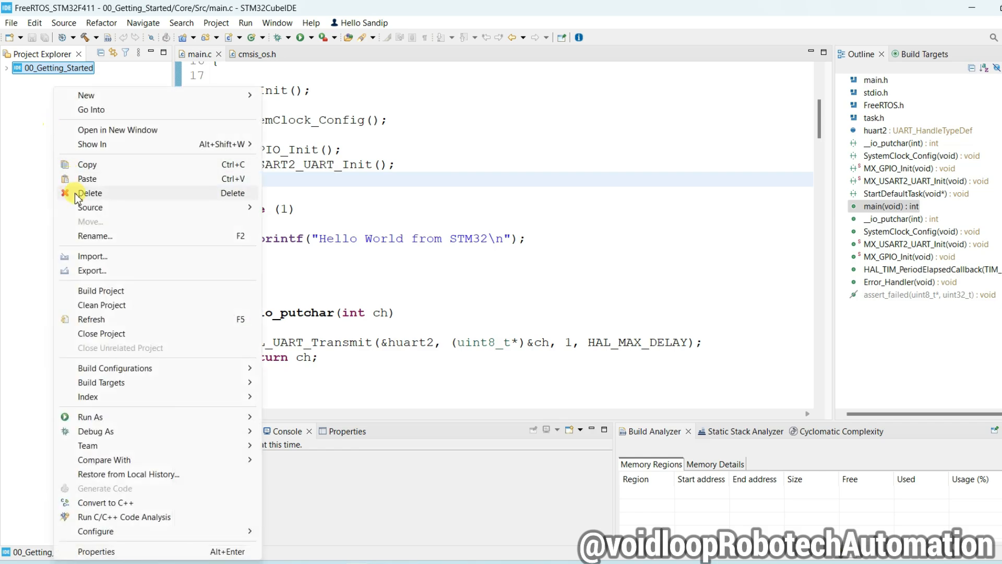
pyautogui.click(87, 164)
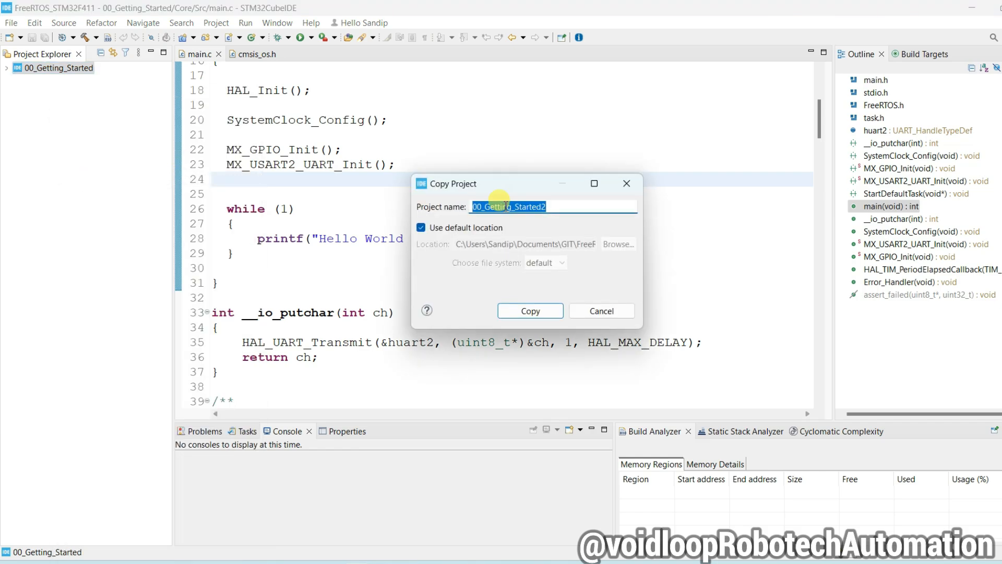
pyautogui.write('01_Getting_Started2')
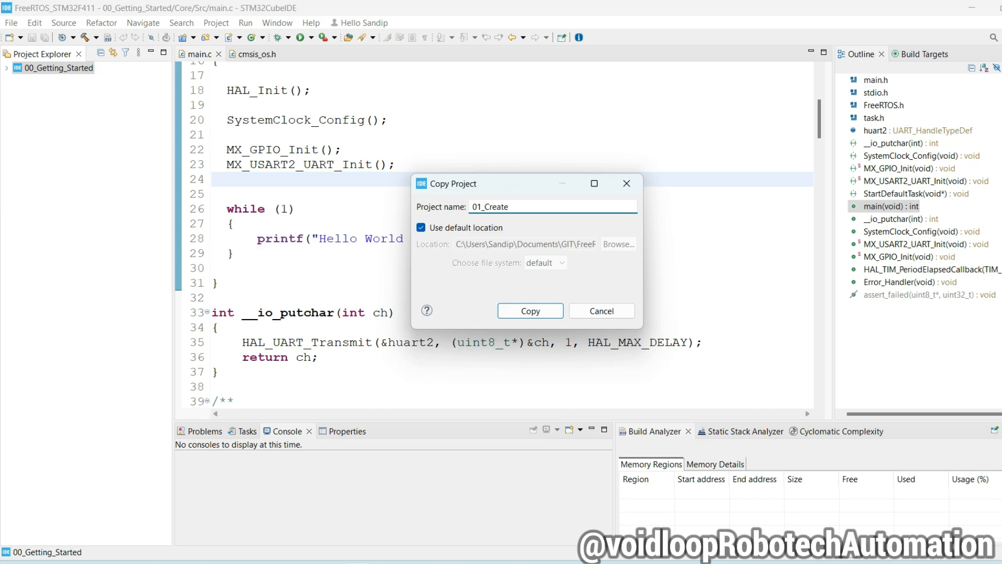
pyautogui.write('_Task')
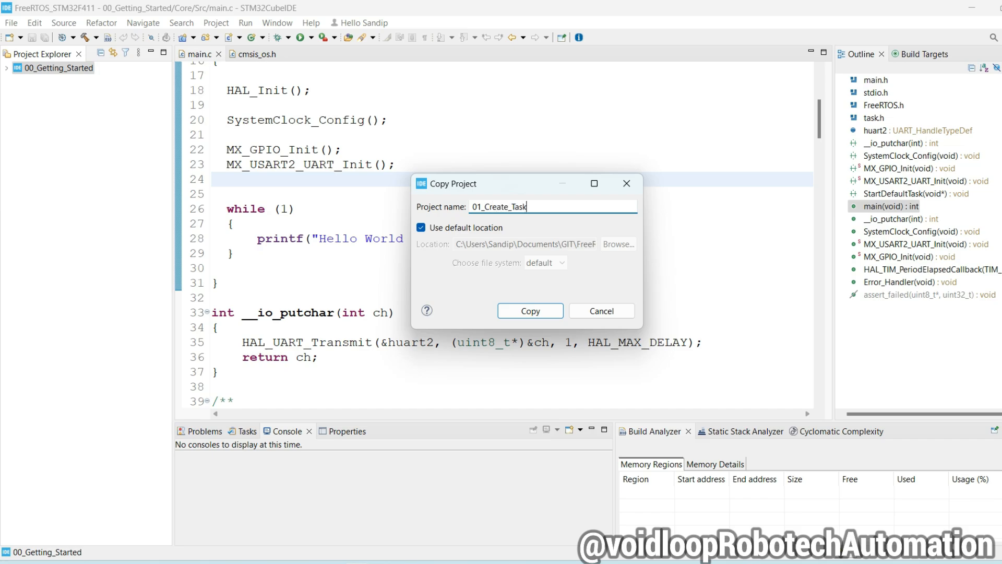
pyautogui.click(530, 310)
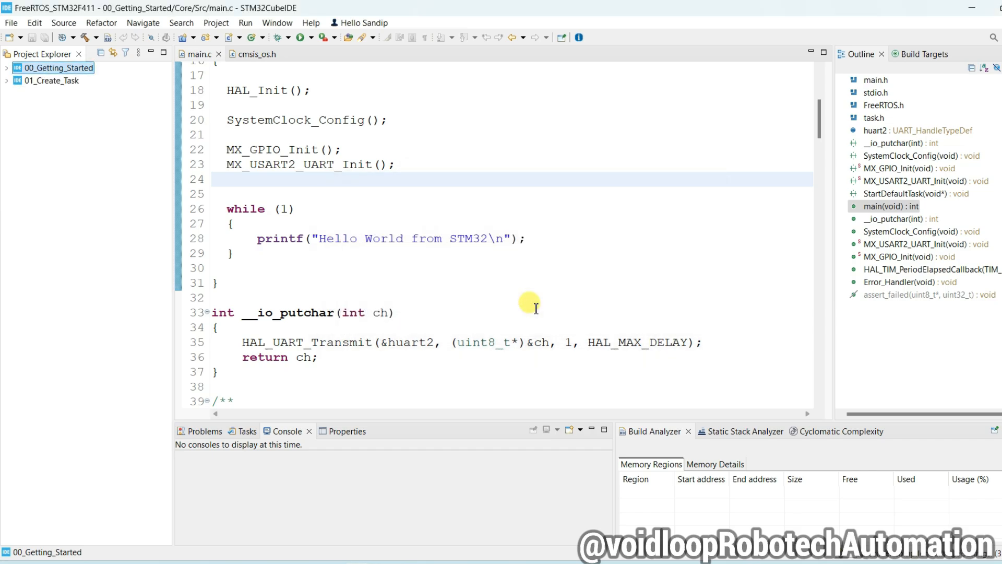
# - Expand the 01_Create_Task project and its Core > Src folder to reach main.c
pyautogui.click(5, 68)
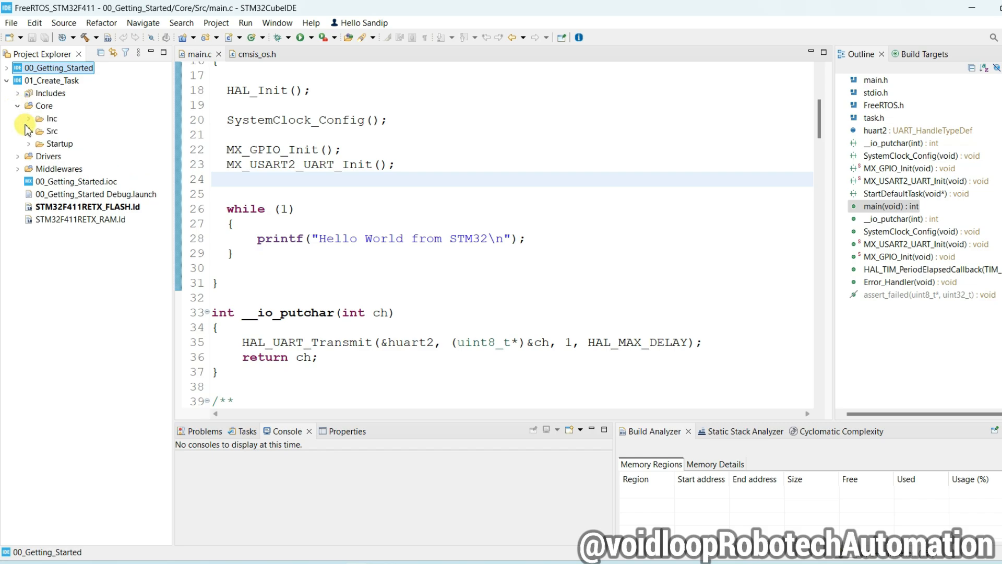
pyautogui.click(29, 131)
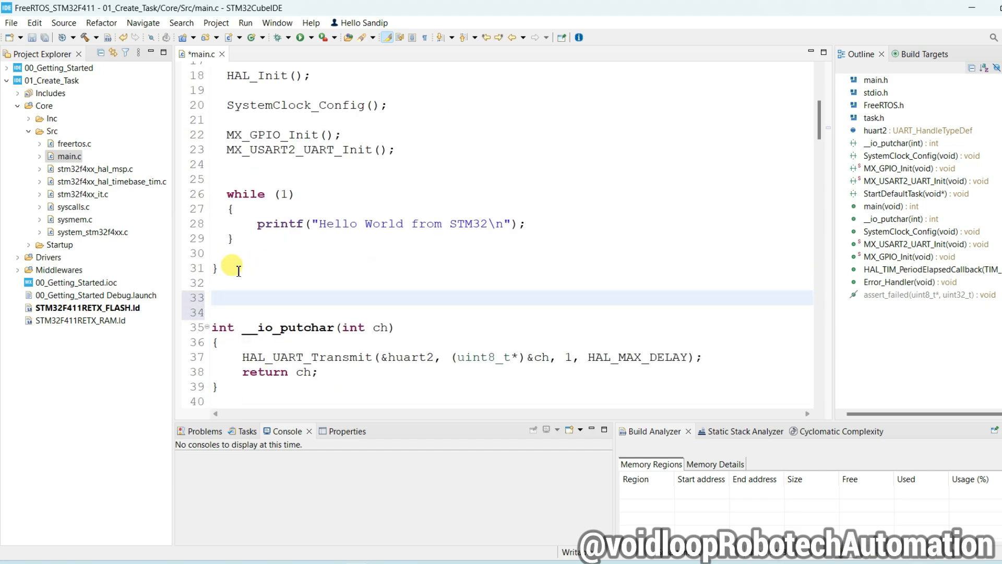
# - Define the function void vRedLedTask(void *pvParameters) below main()
pyautogui.write('void')
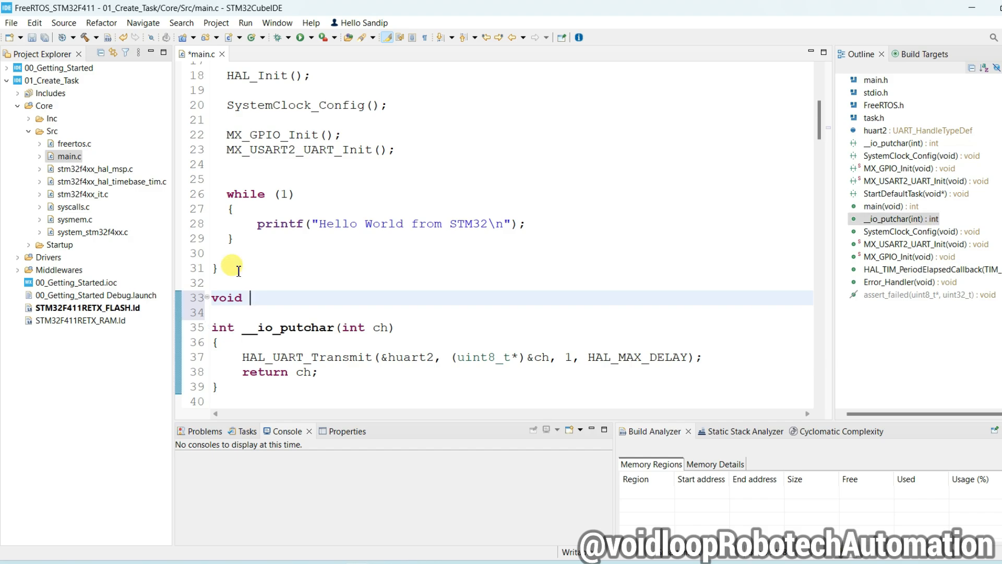
pyautogui.write('vRedLedTa')
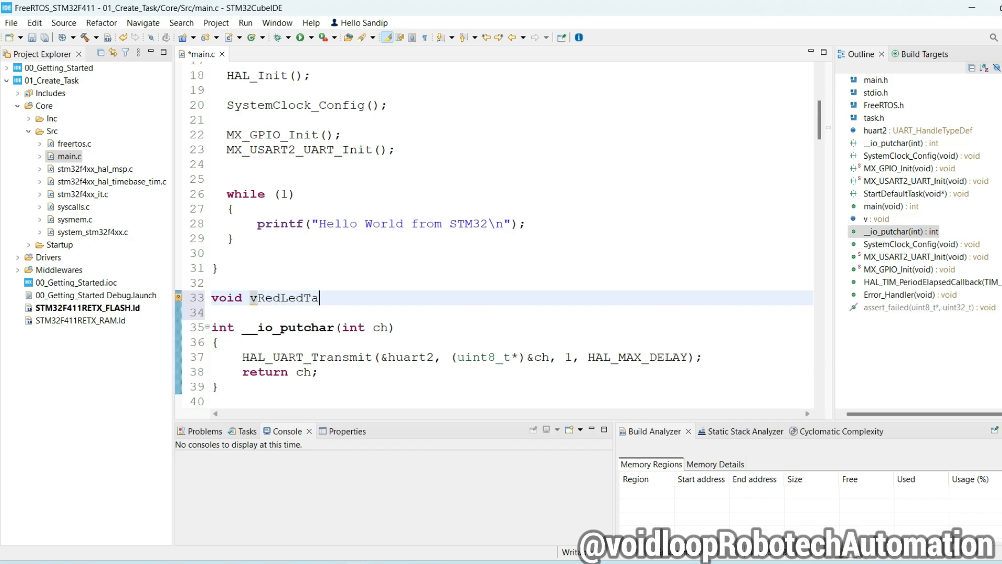
pyautogui.write('sk()')
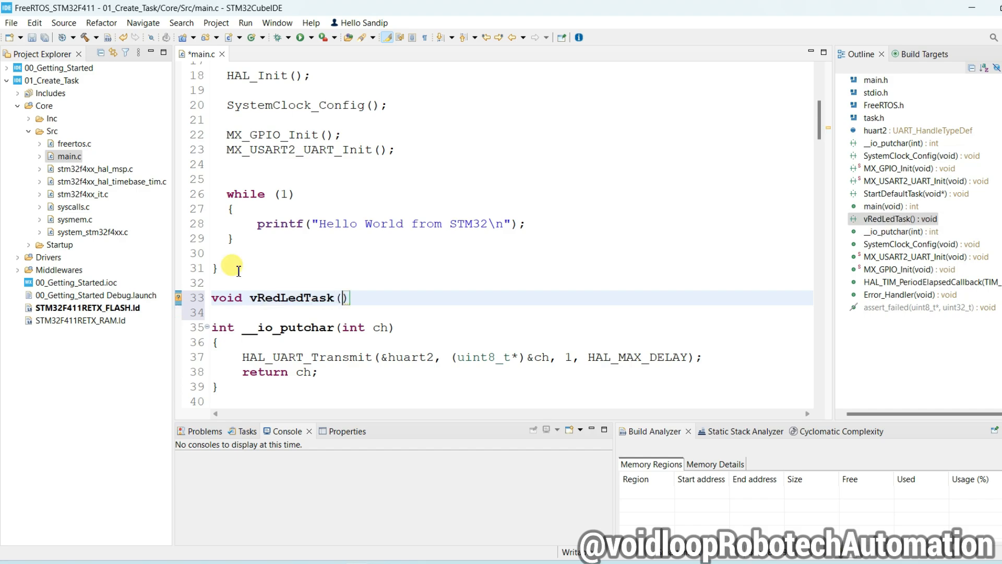
pyautogui.write('void')
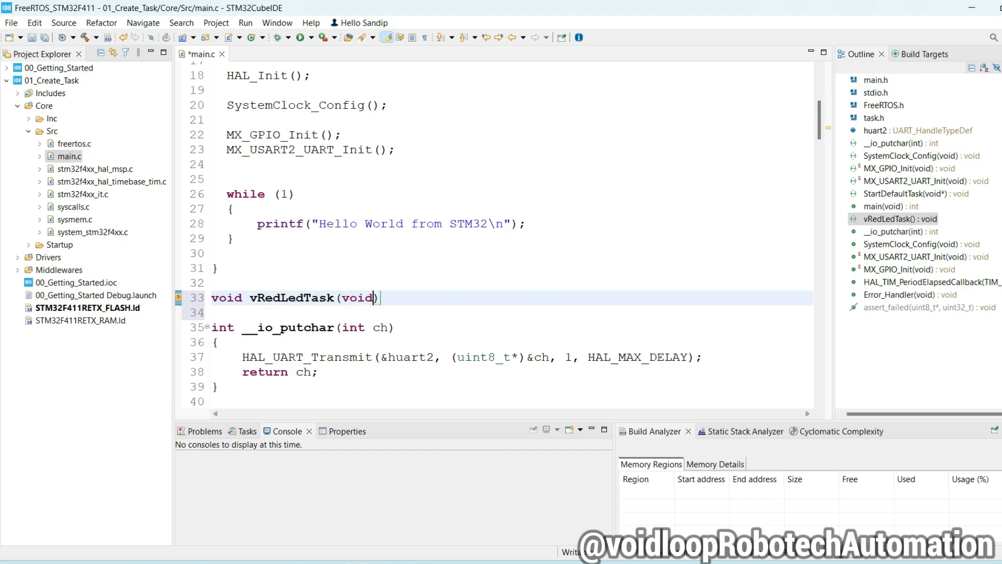
pyautogui.write('*p')
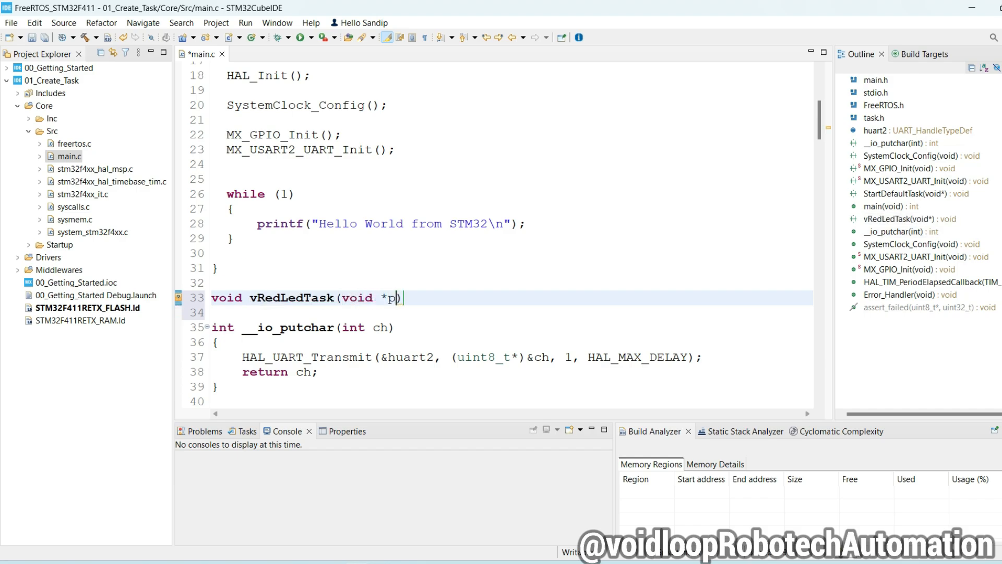
pyautogui.write('vPara')
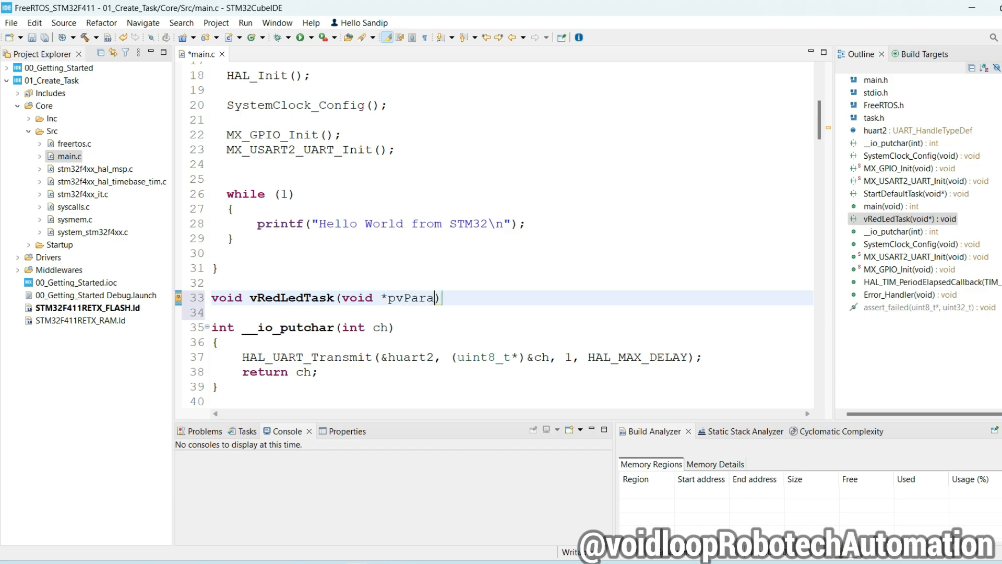
pyautogui.write('meters')
pyautogui.click(501, 312)
pyautogui.write('{')
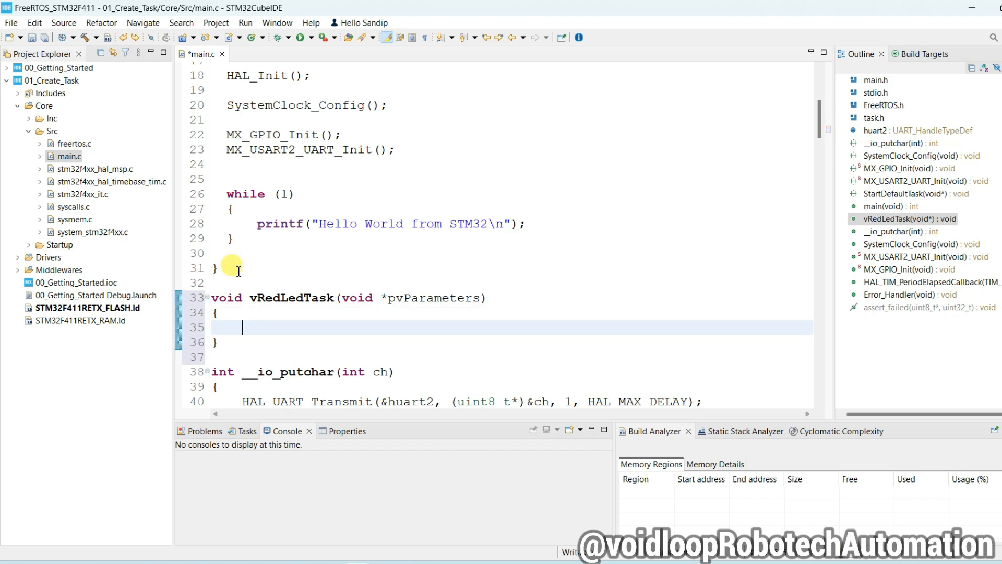
# - Fill its body with a while(1) loop printing "Hello World I am from RED Led Task\n"
pyautogui.write('while')
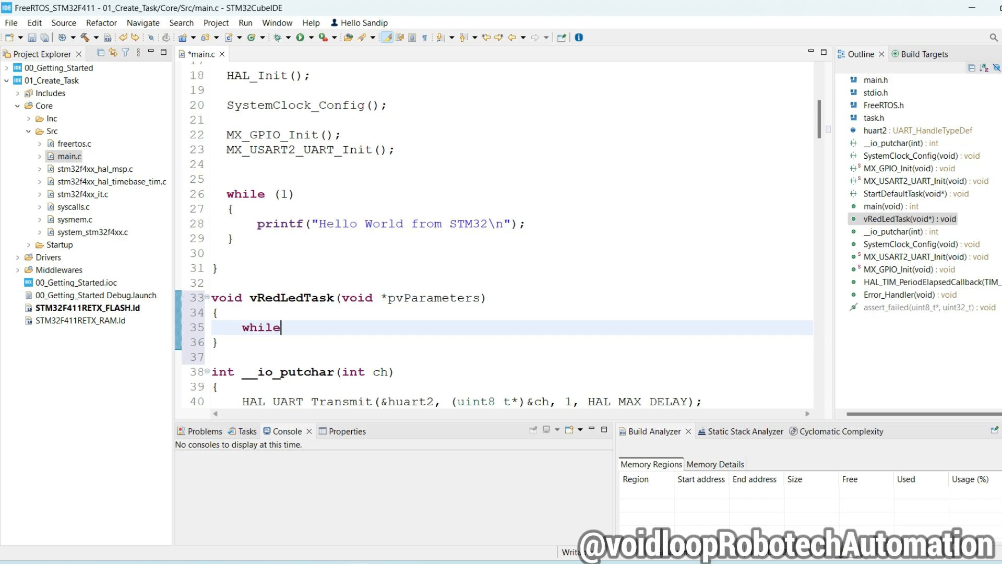
pyautogui.write('(1)')
pyautogui.write('{')
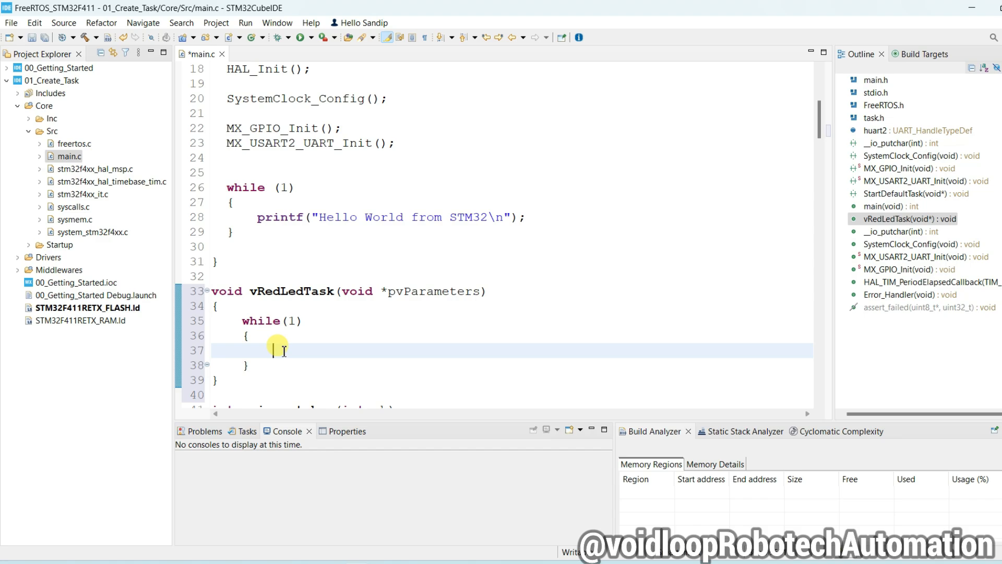
pyautogui.write('printf("')
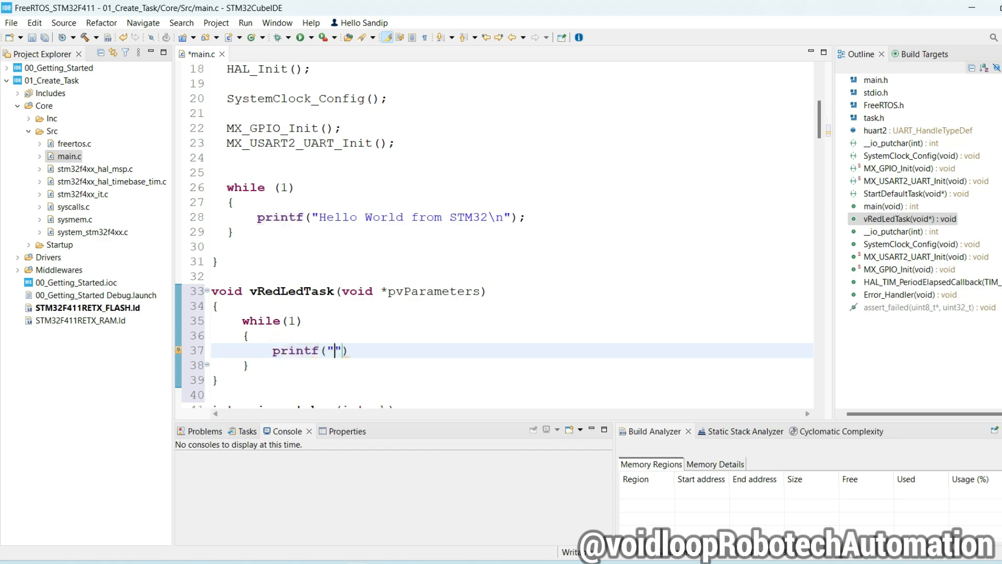
pyautogui.write('J')
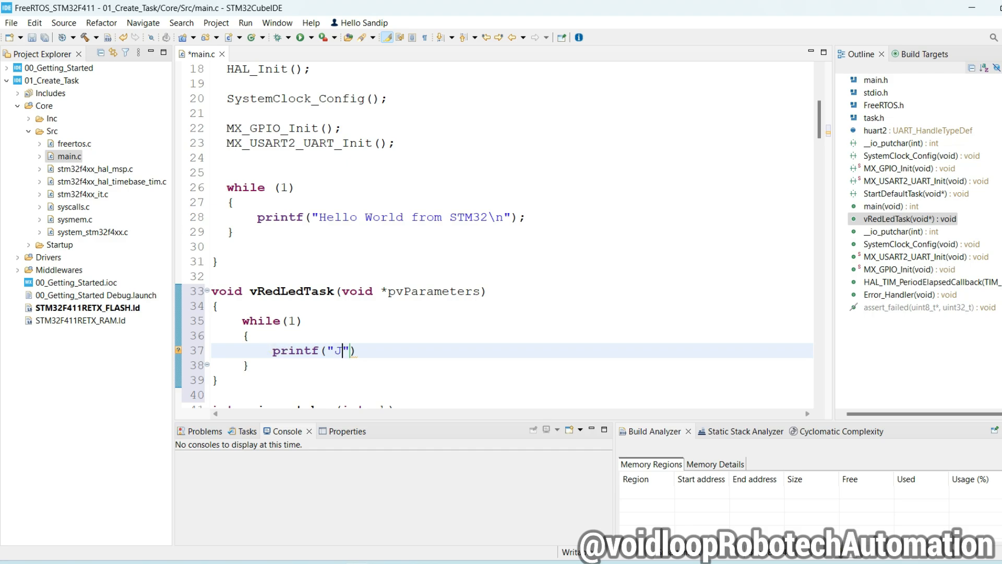
pyautogui.write('Hello')
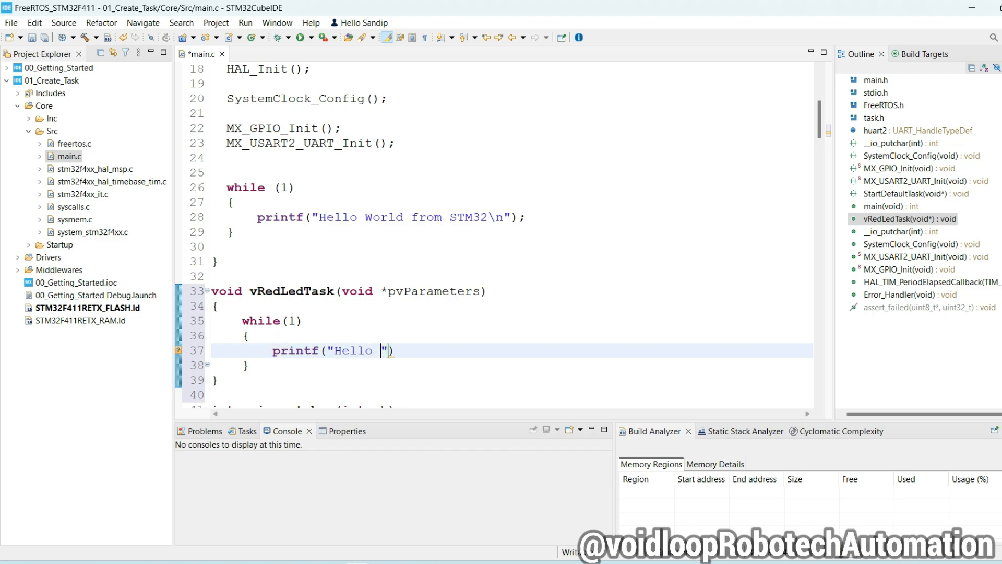
pyautogui.write('World I am f')
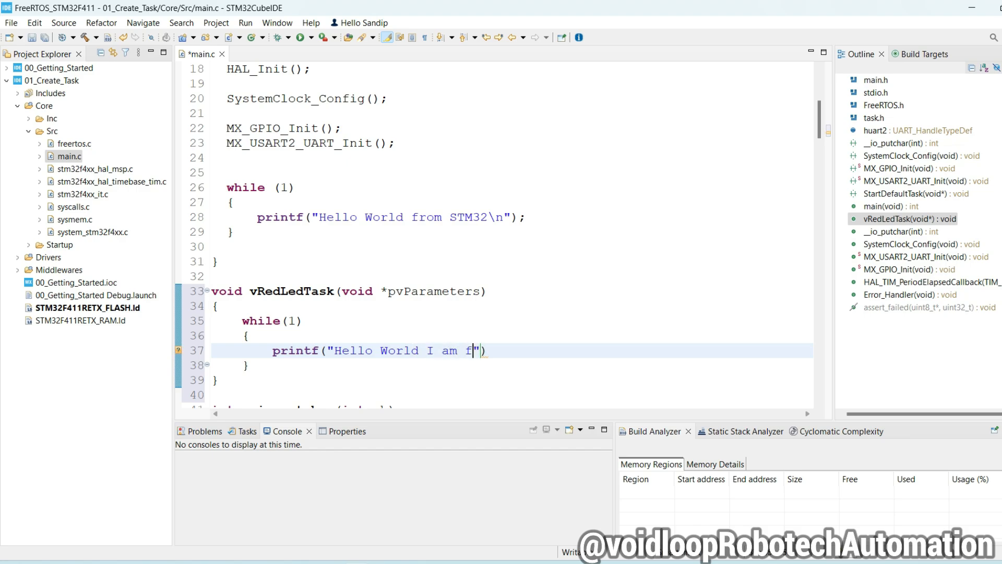
pyautogui.write('rom')
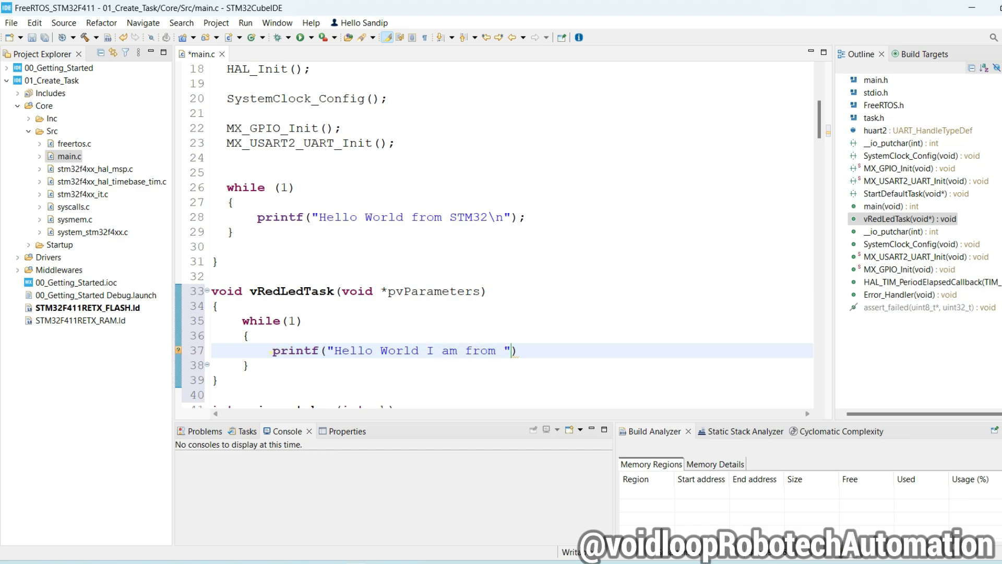
pyautogui.write('RED Led')
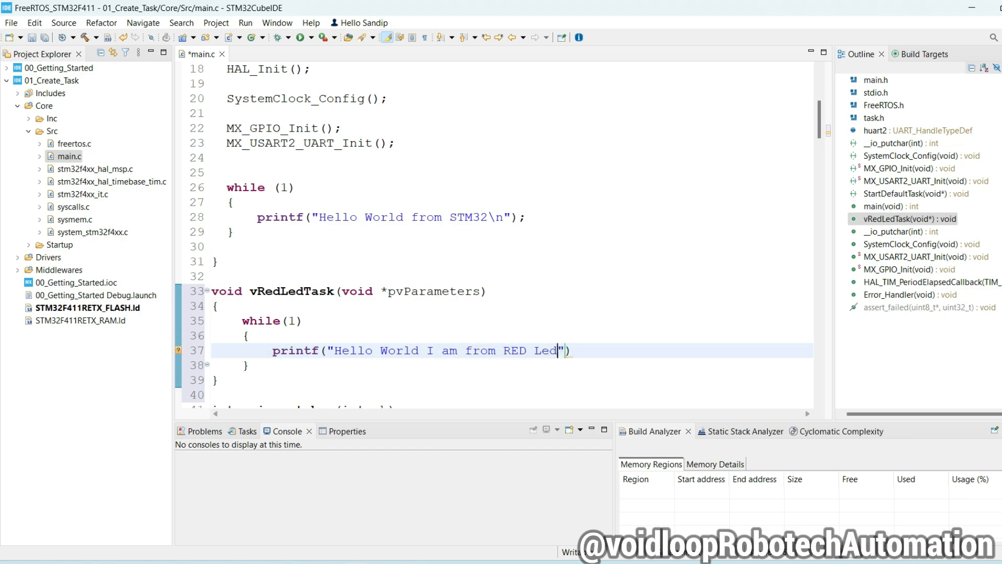
pyautogui.write('Task\\')
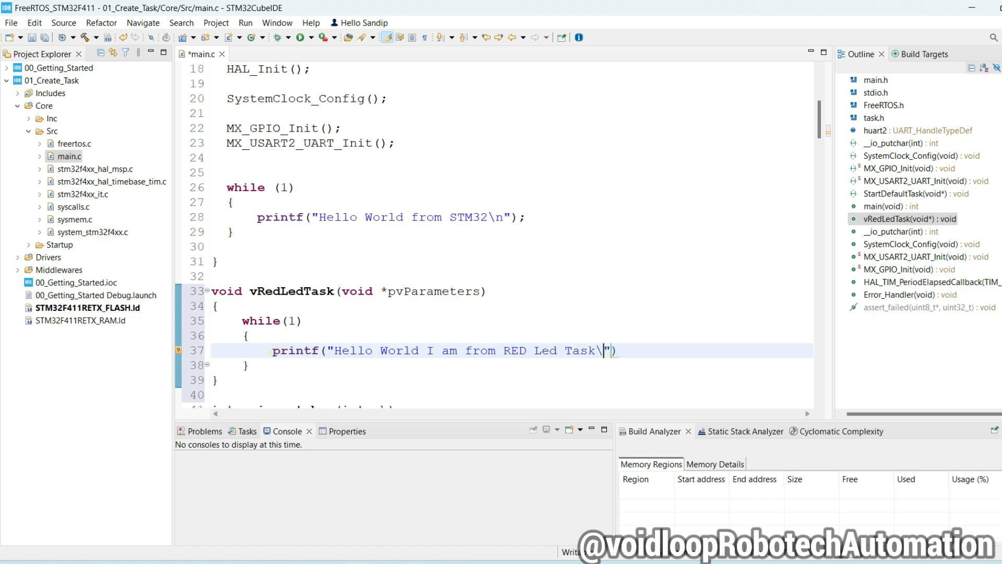
pyautogui.write('n");')
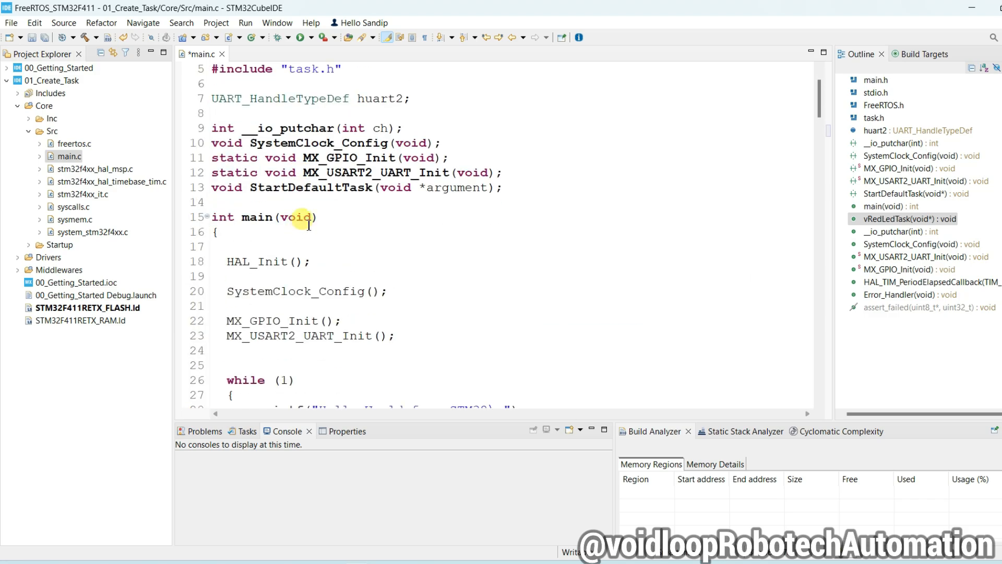
# - Add the vRedLedTask prototype near the top of main.c and begin xTaskCreate() below it
pyautogui.scroll(-3)
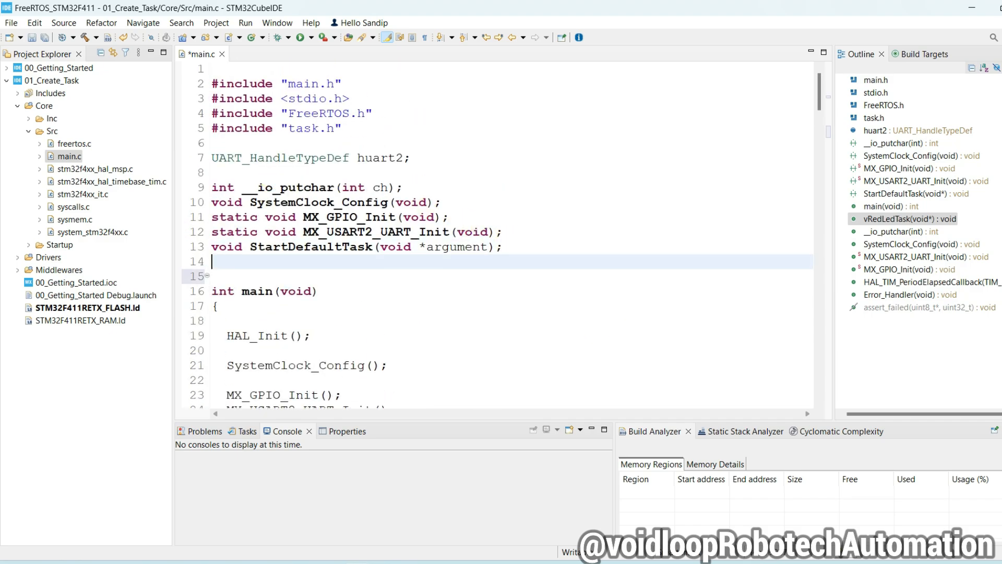
pyautogui.write('void vRedLedTask(void *pvParameters);')
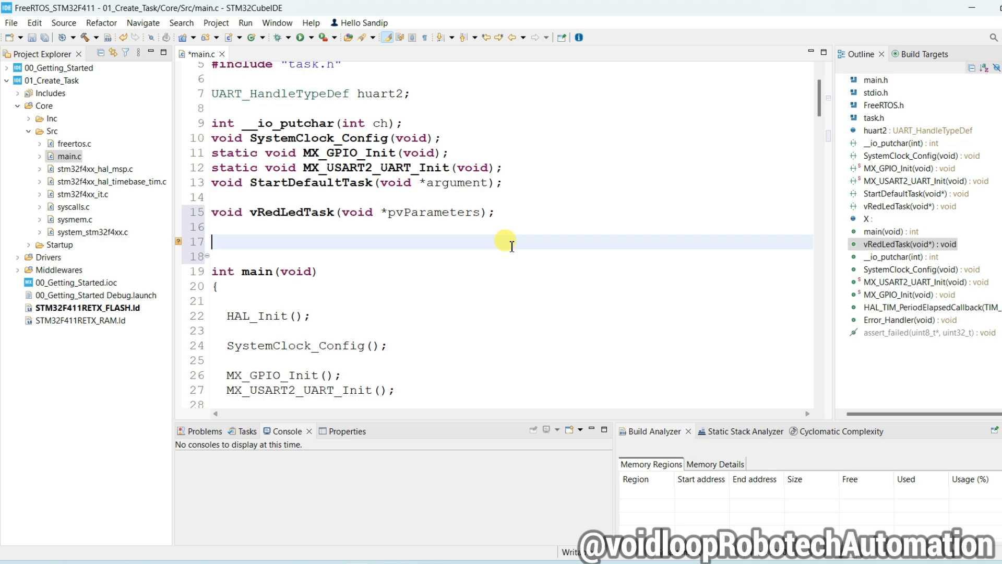
pyautogui.write('xTaskC')
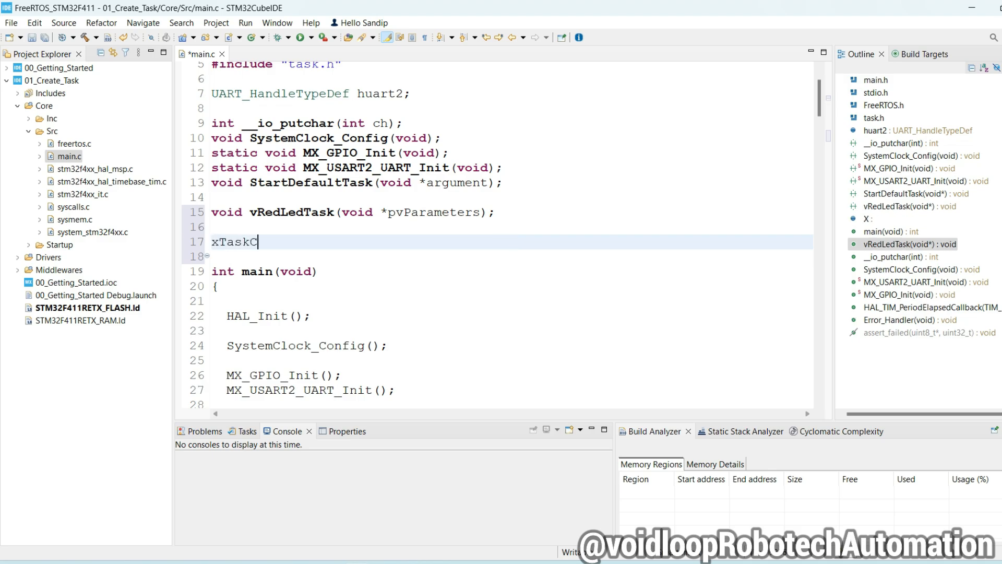
pyautogui.write('reate')
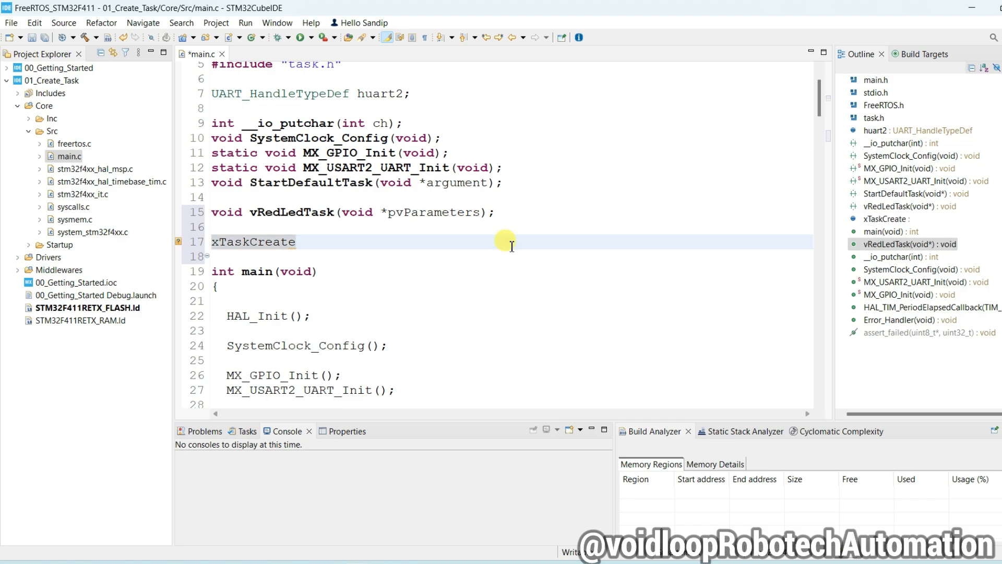
pyautogui.write('()')
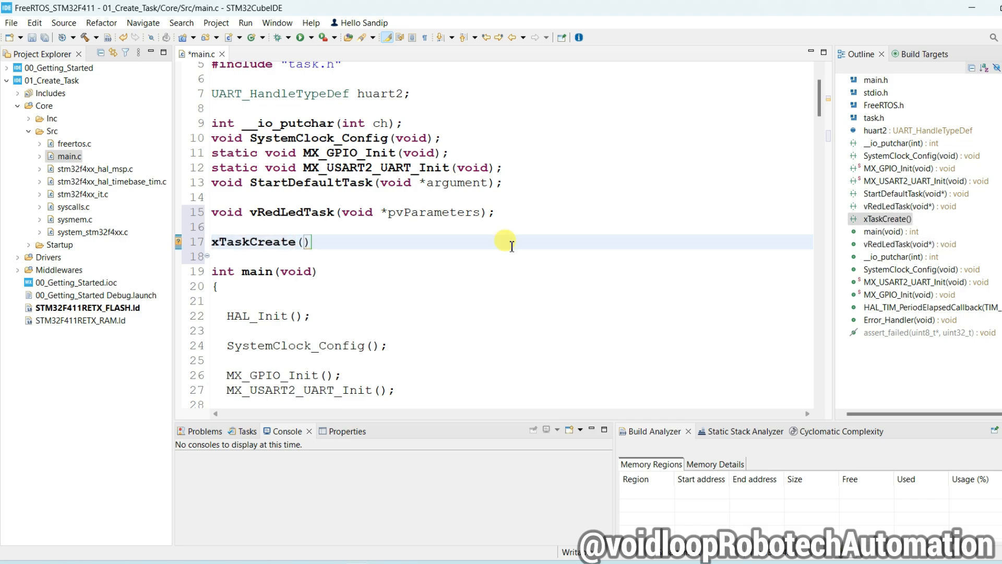
# - Open the xTaskCreate declaration in tasks.c, accepting the editor scalability settings
pyautogui.rightClick(251, 242)
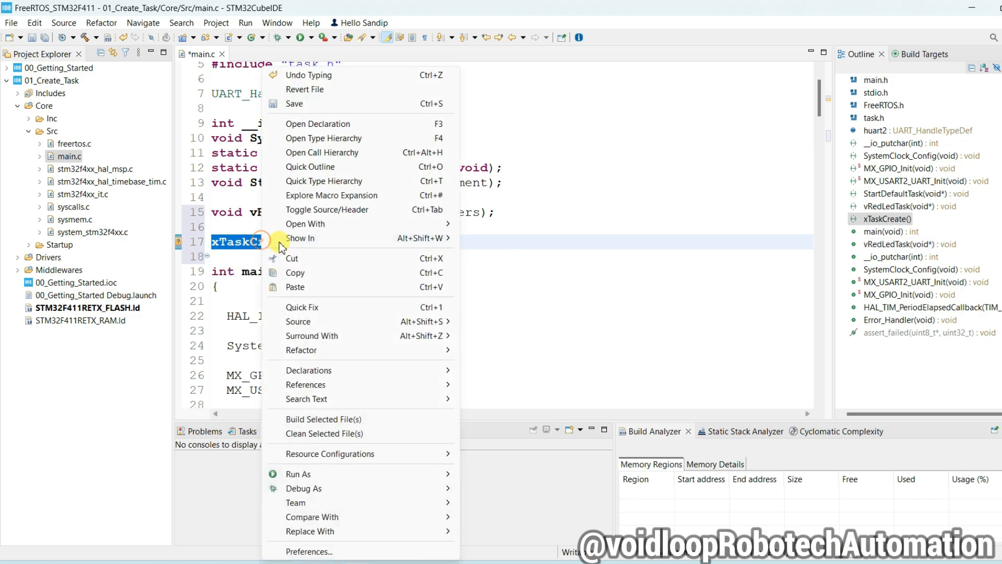
pyautogui.click(317, 124)
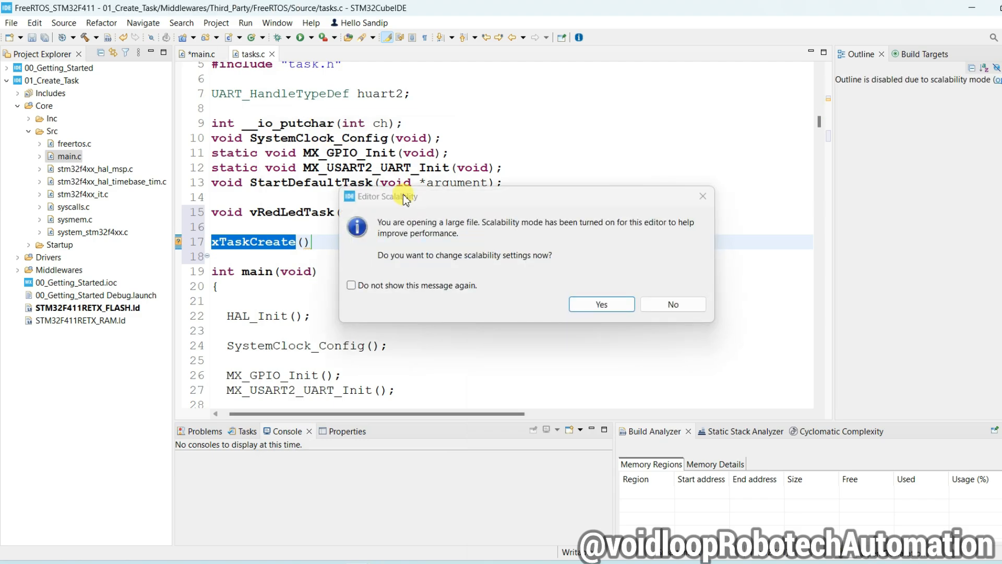
pyautogui.click(602, 304)
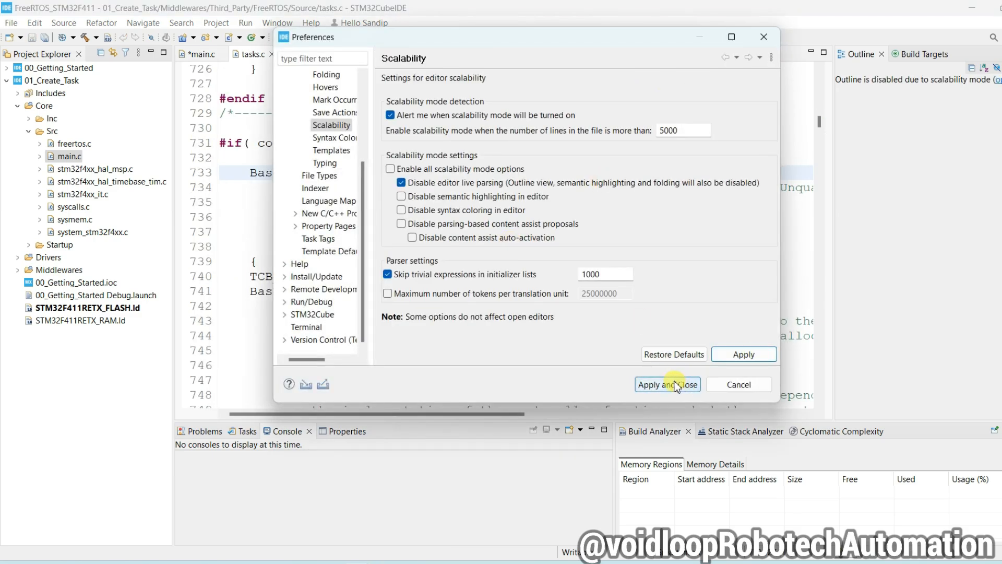
pyautogui.click(668, 384)
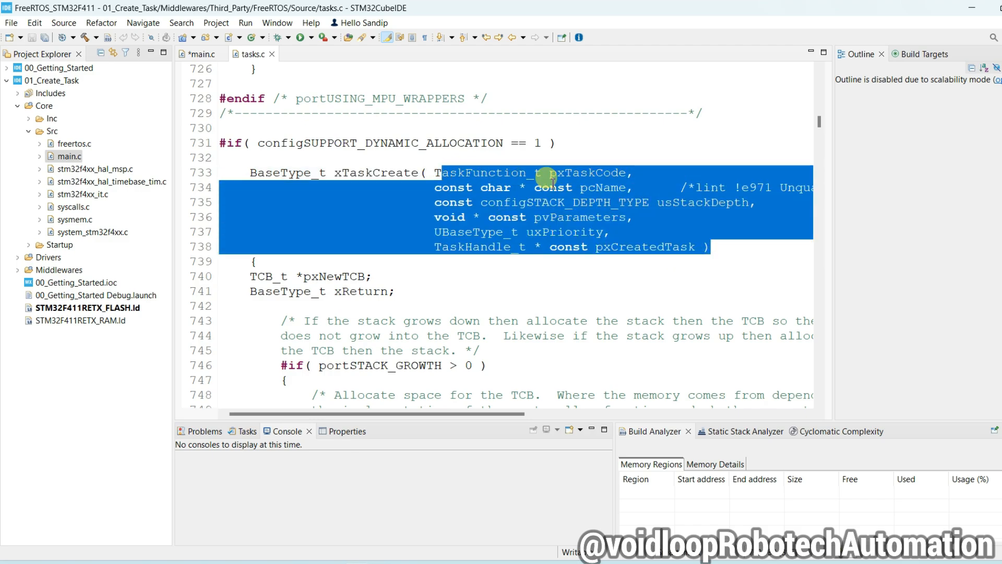
# - Review xTaskCreate's parameters such as pcName, then return to main.c
pyautogui.click(591, 172)
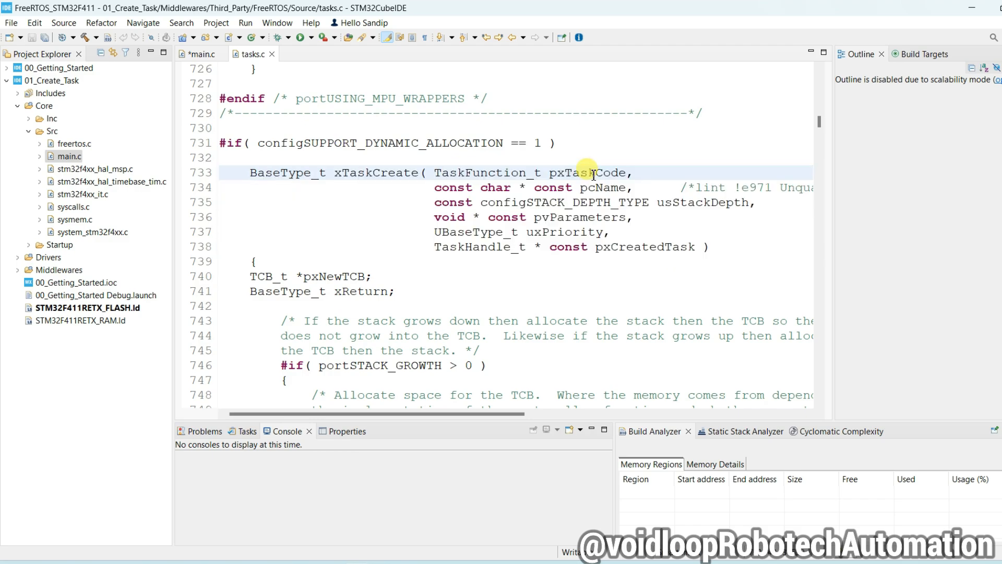
pyautogui.doubleClick(602, 187)
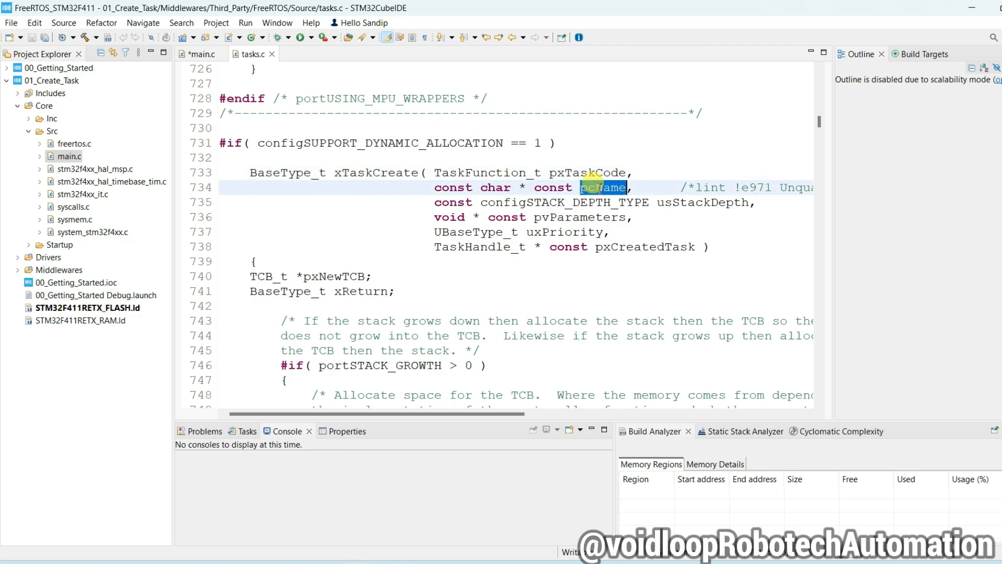
pyautogui.doubleClick(703, 202)
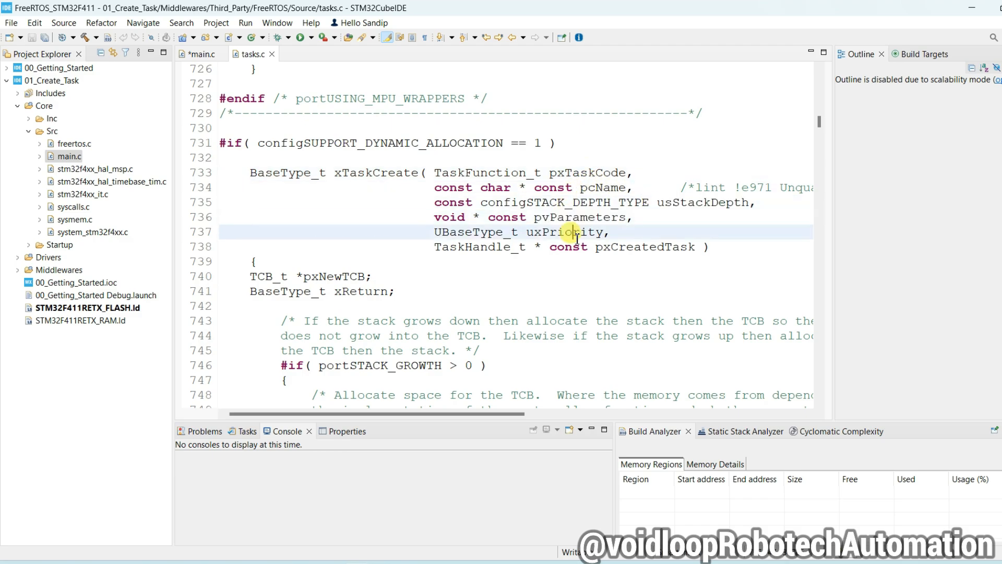
pyautogui.doubleClick(645, 246)
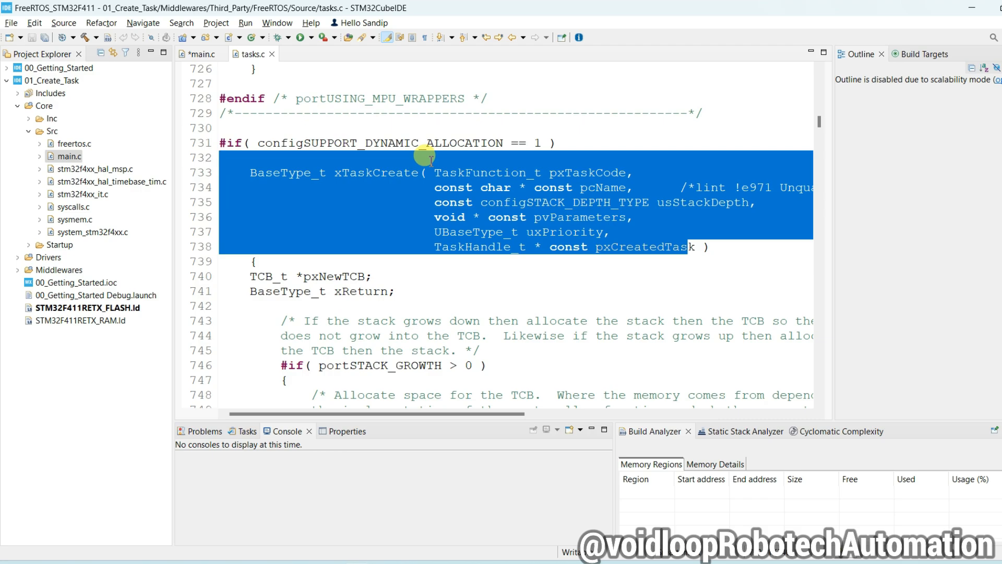
pyautogui.click(201, 54)
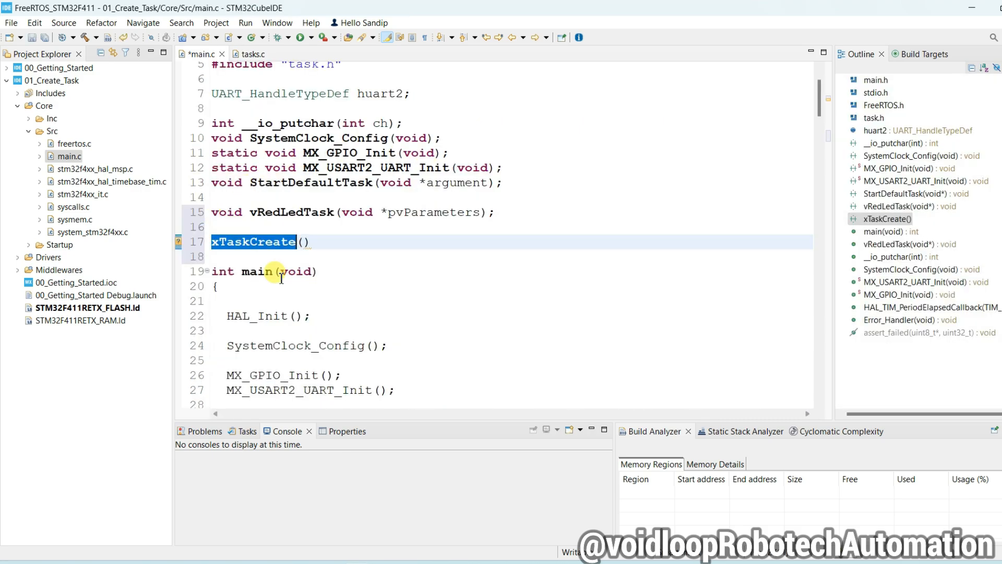
# - Pass vRedLedTask, "RED_LED" and stack depth 128 as xTaskCreate's first arguments
pyautogui.scroll(-3)
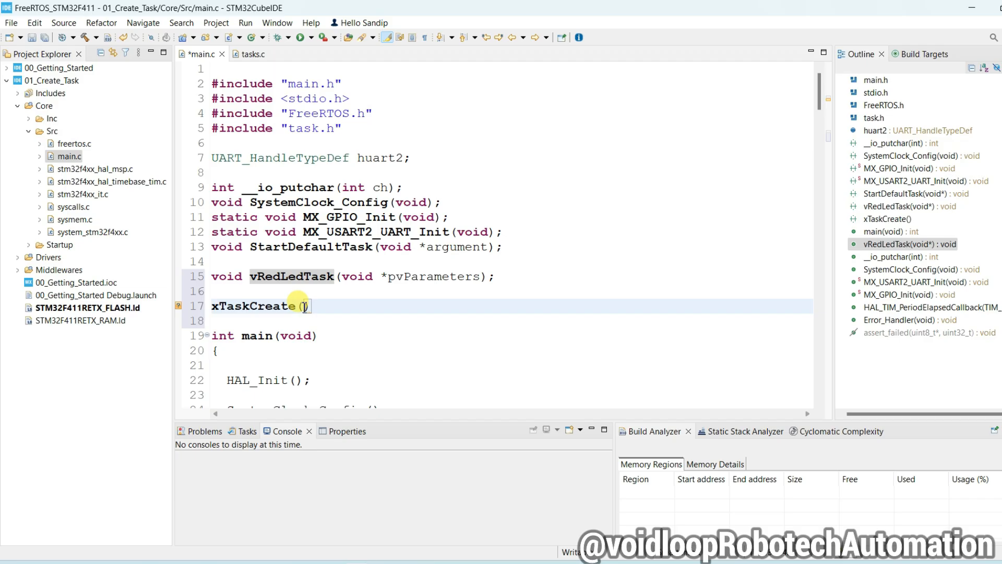
pyautogui.write('vRedLedTask,')
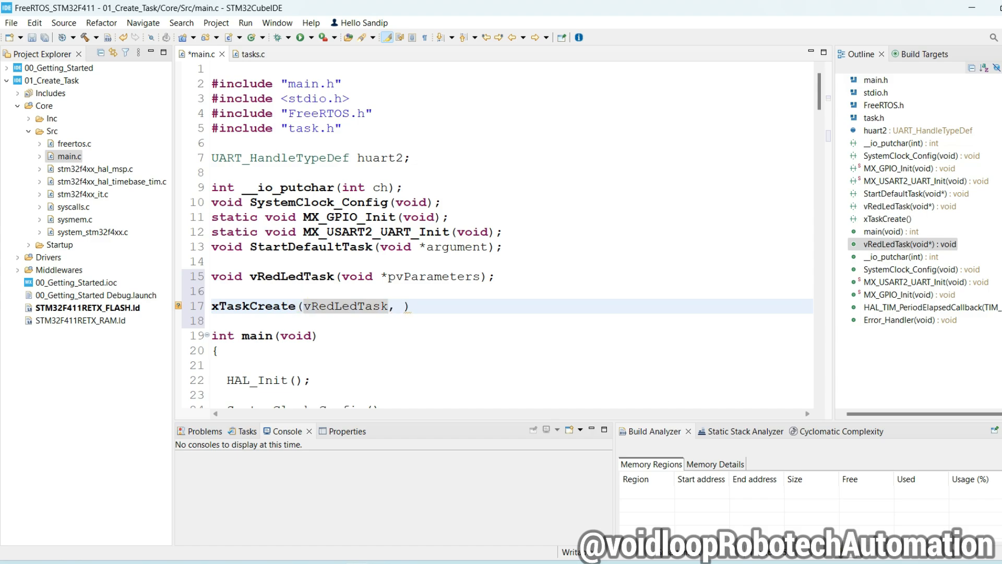
pyautogui.write('""')
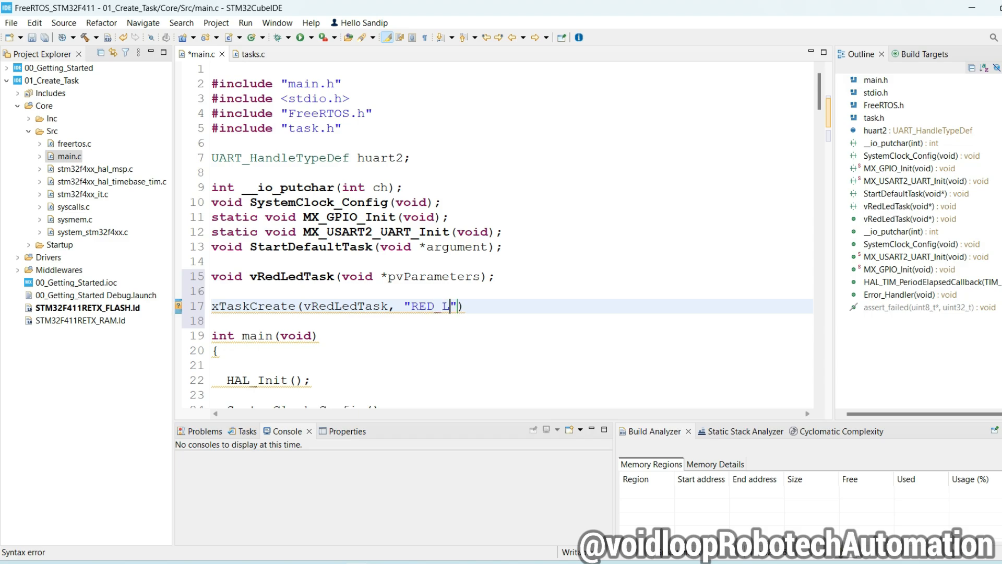
pyautogui.write('ED",')
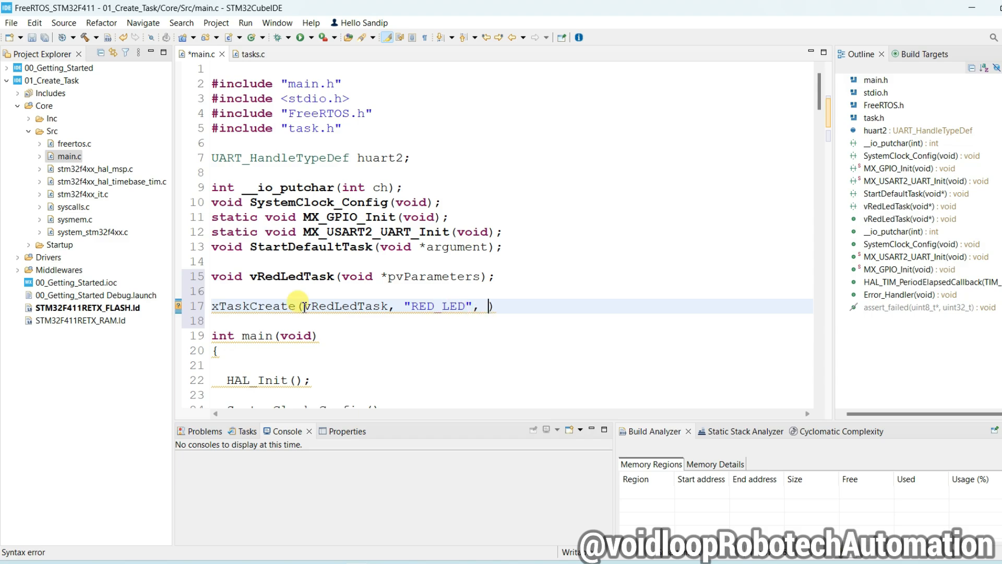
pyautogui.write('128')
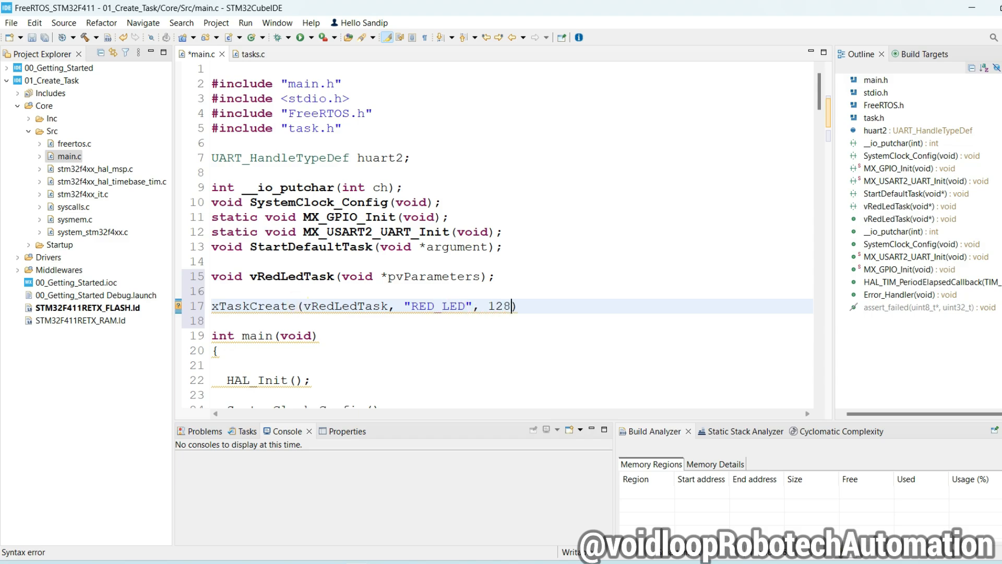
pyautogui.write(',')
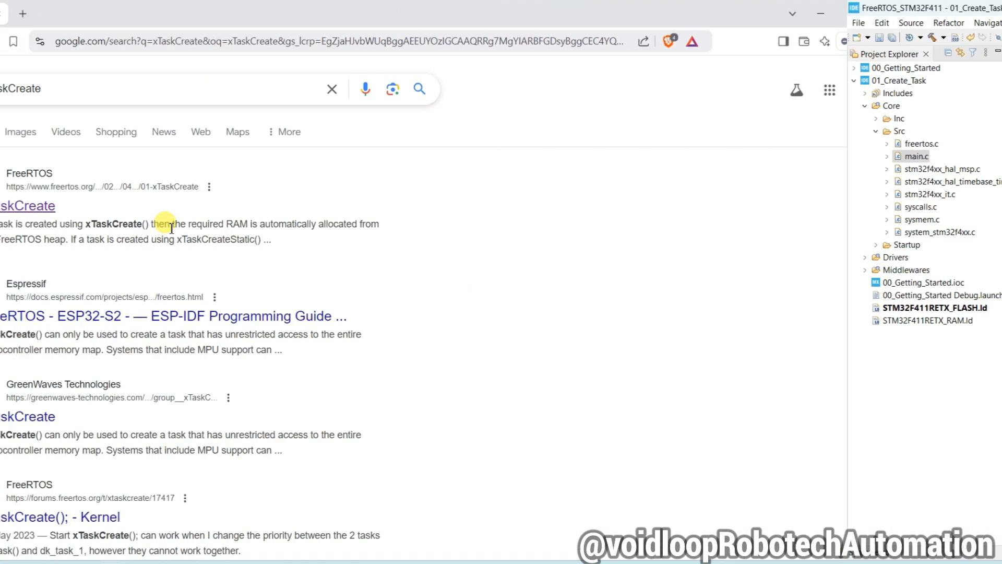
# - Open the FreeRTOS xTaskCreate reference and read the parameters down to uxStackDepth
pyautogui.click(26, 206)
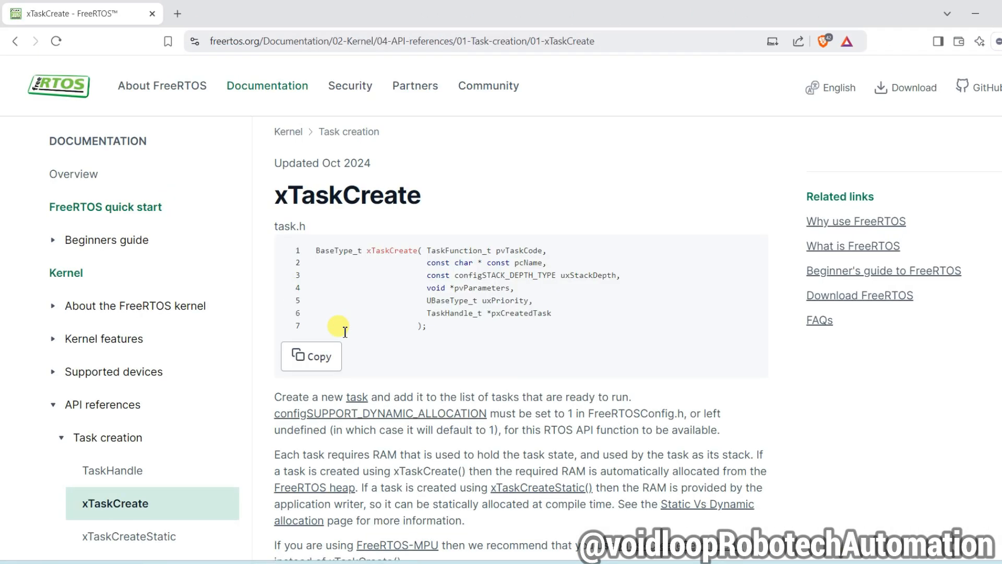
pyautogui.scroll(-3)
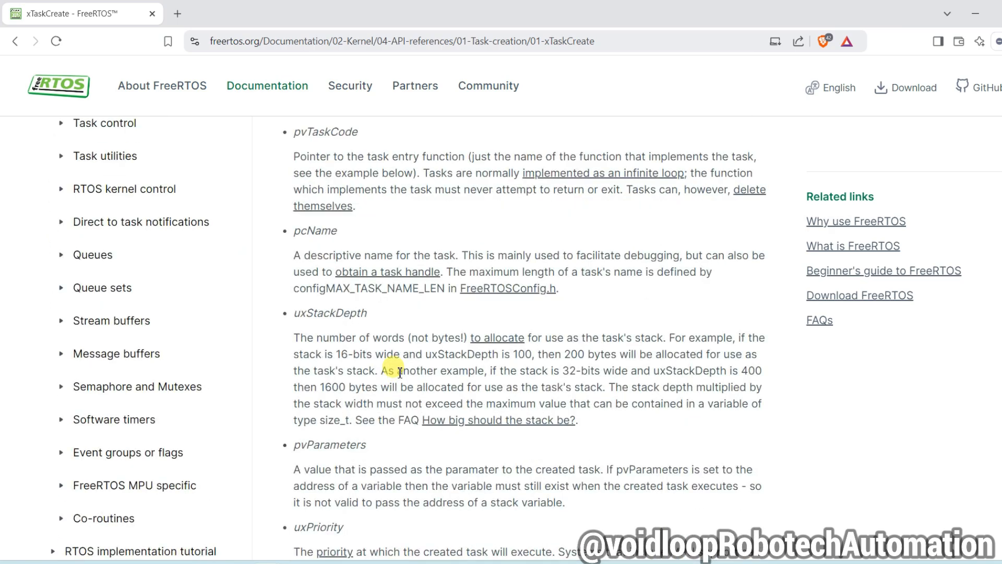
pyautogui.scroll(-3)
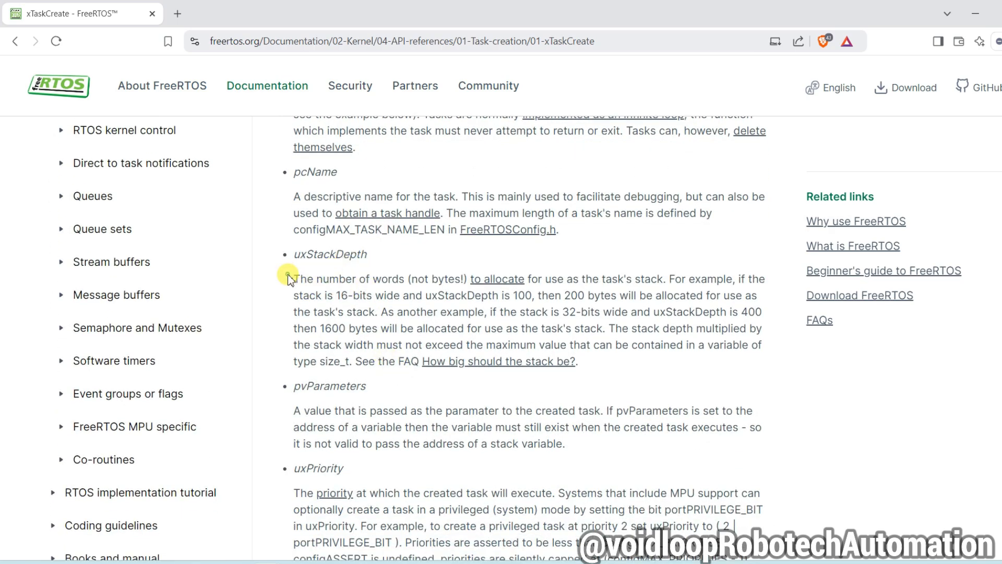
pyautogui.moveTo(293, 278); pyautogui.dragTo(404, 278)
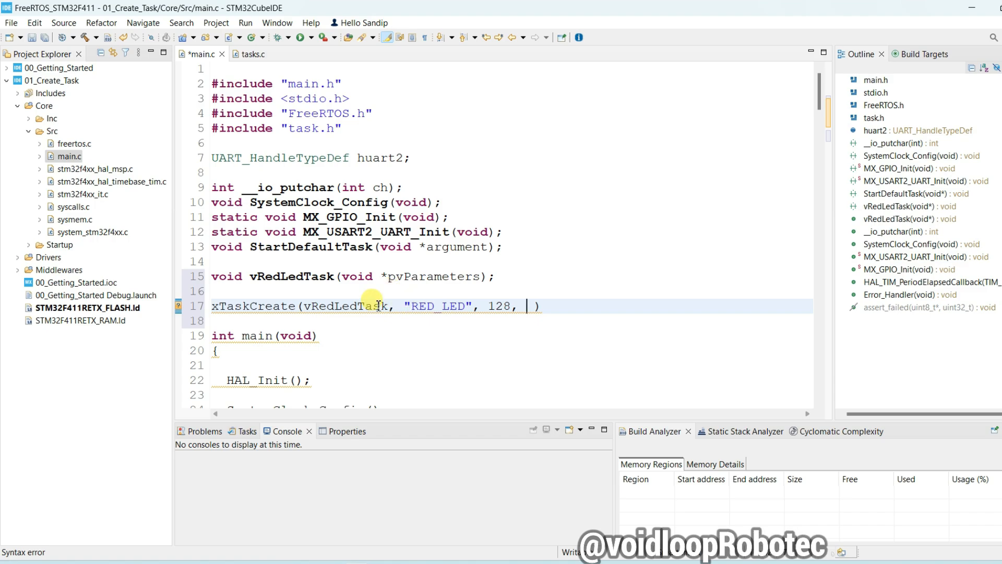
# - Recheck pvParameters in the declaration, then add NULL, priority 1 and NULL arguments
pyautogui.doubleClick(253, 306)
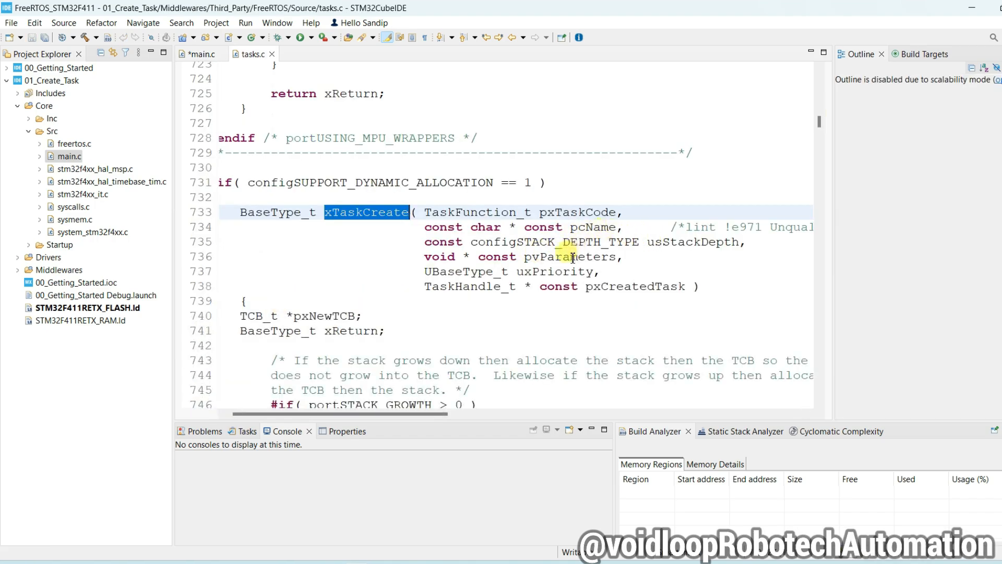
pyautogui.doubleClick(564, 257)
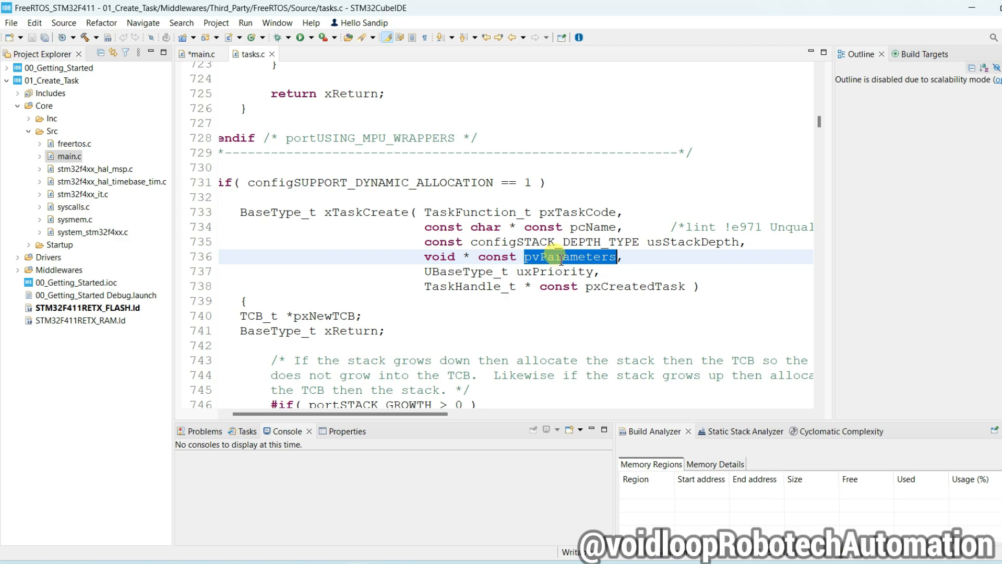
pyautogui.click(201, 54)
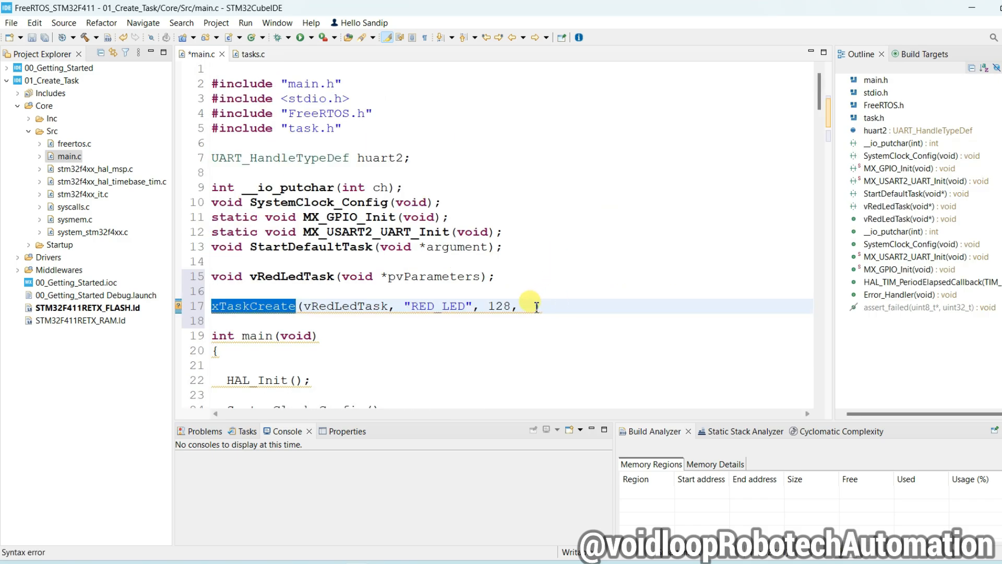
pyautogui.write('NULL)')
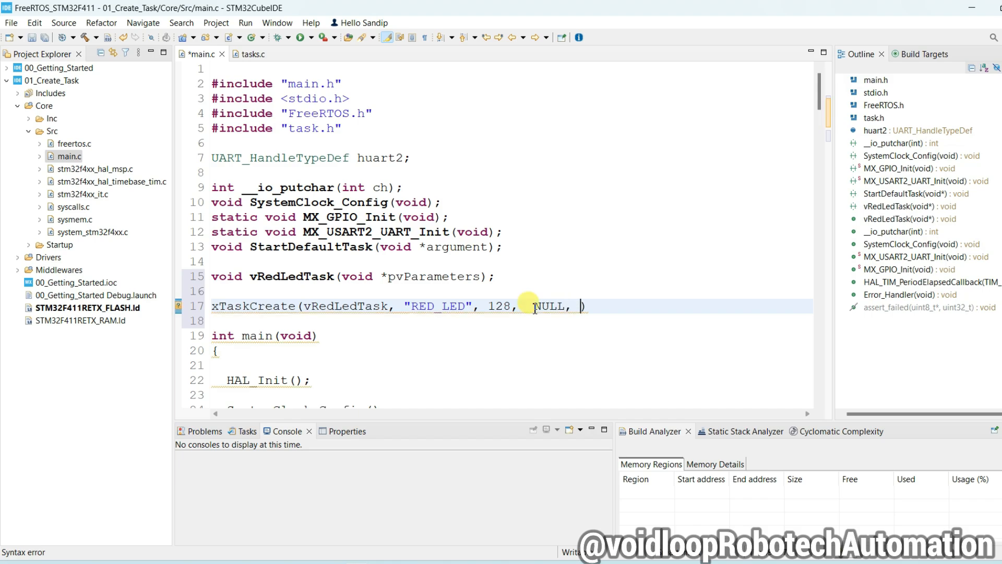
pyautogui.write('1,')
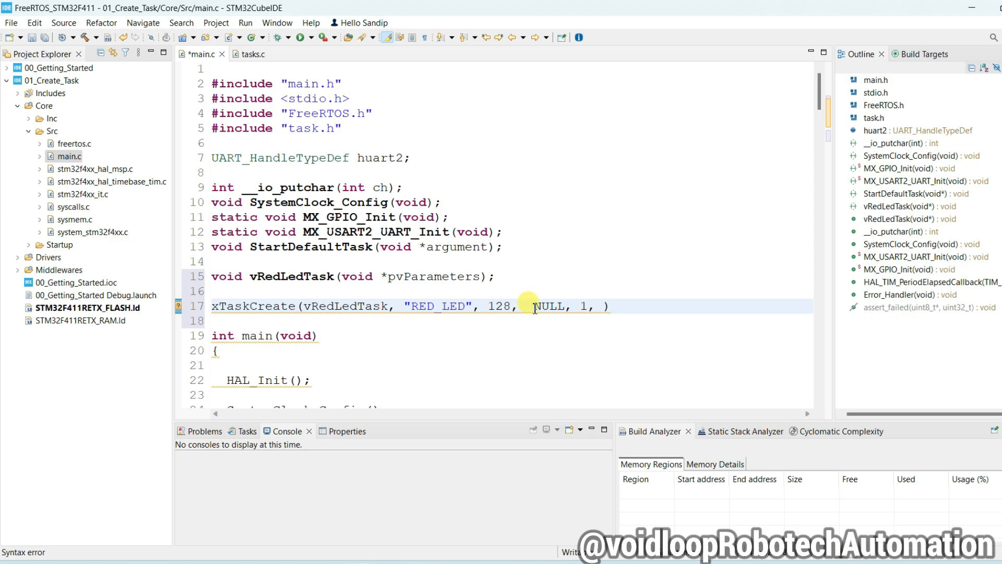
pyautogui.write('NUL')
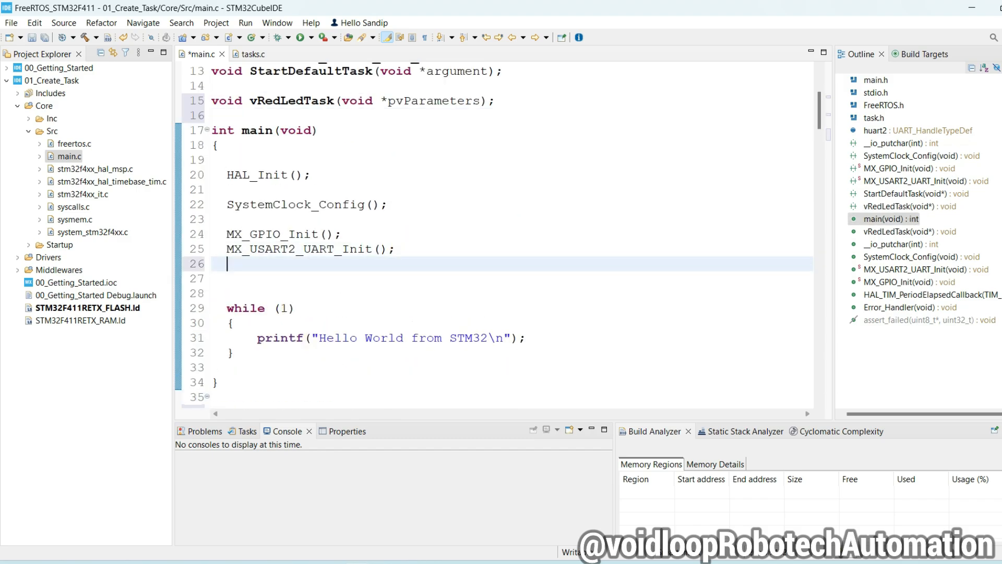
# - Place the finished xTaskCreate call inside main() and follow it with vTaskStartCheduler()
pyautogui.write('xTaskCreate(vRedLedTask, "RED_LED", 128, NULL, 1, NULL);')
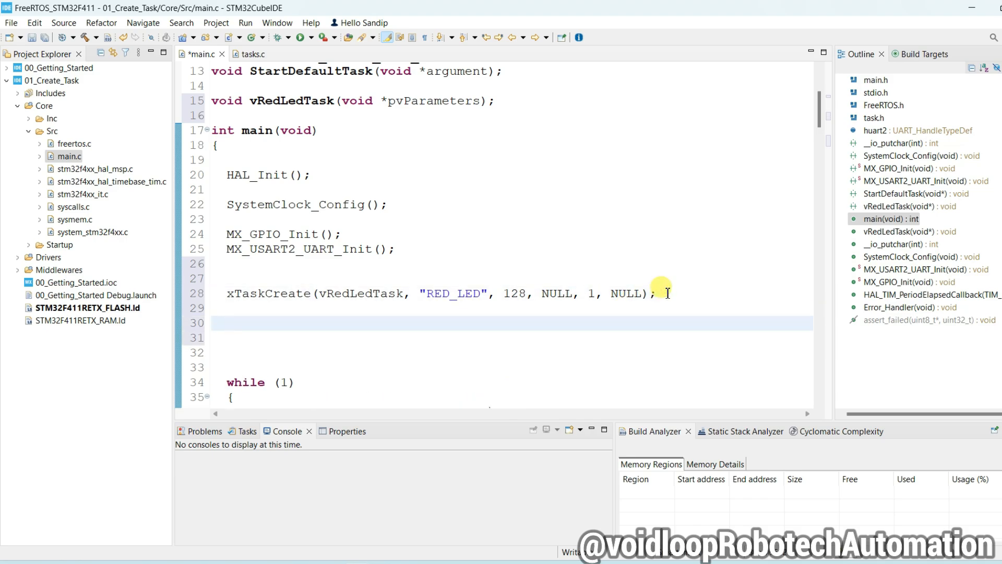
pyautogui.write('vTa')
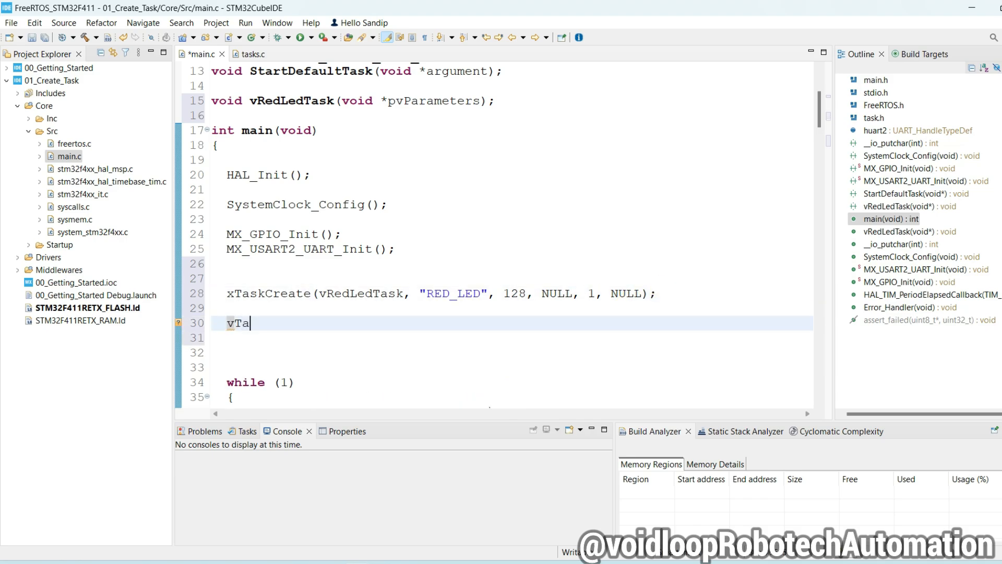
pyautogui.write('skStart')
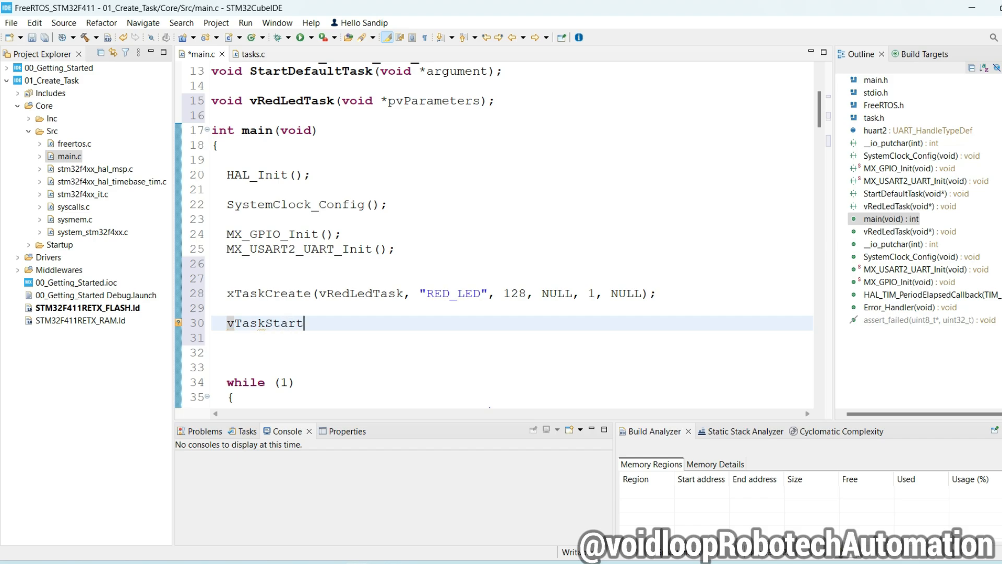
pyautogui.write('Chedu')
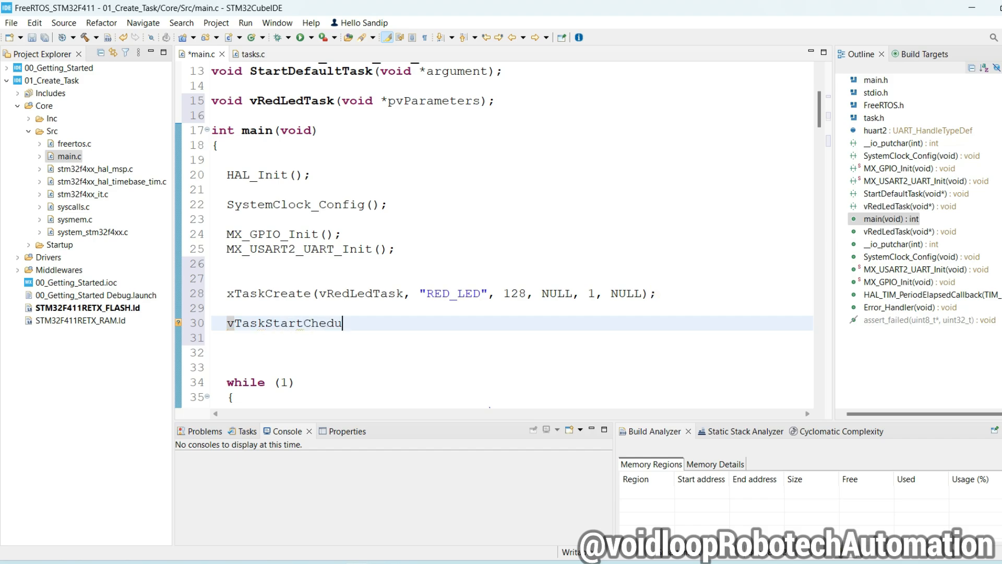
pyautogui.write('ler();')
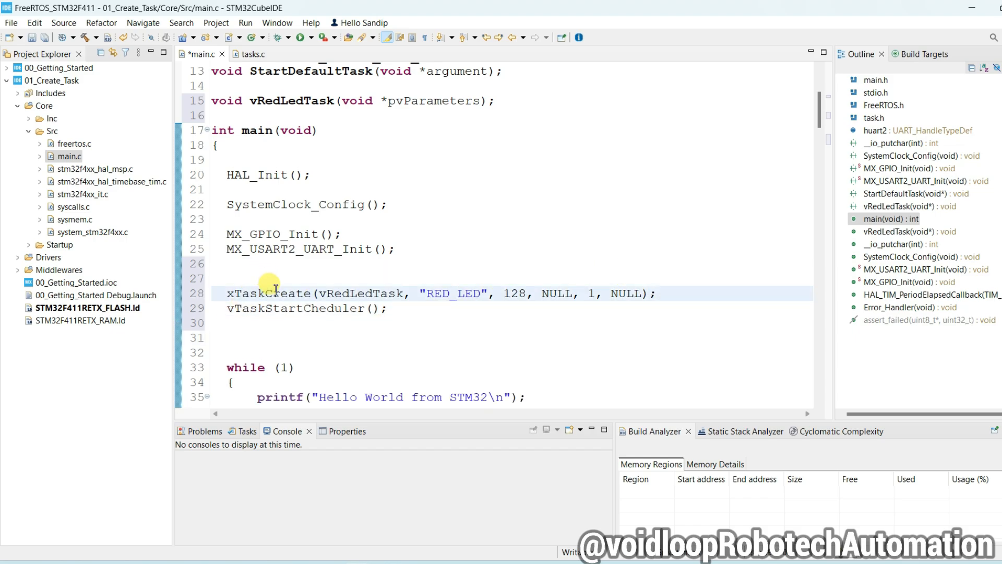
pyautogui.scroll(-3)
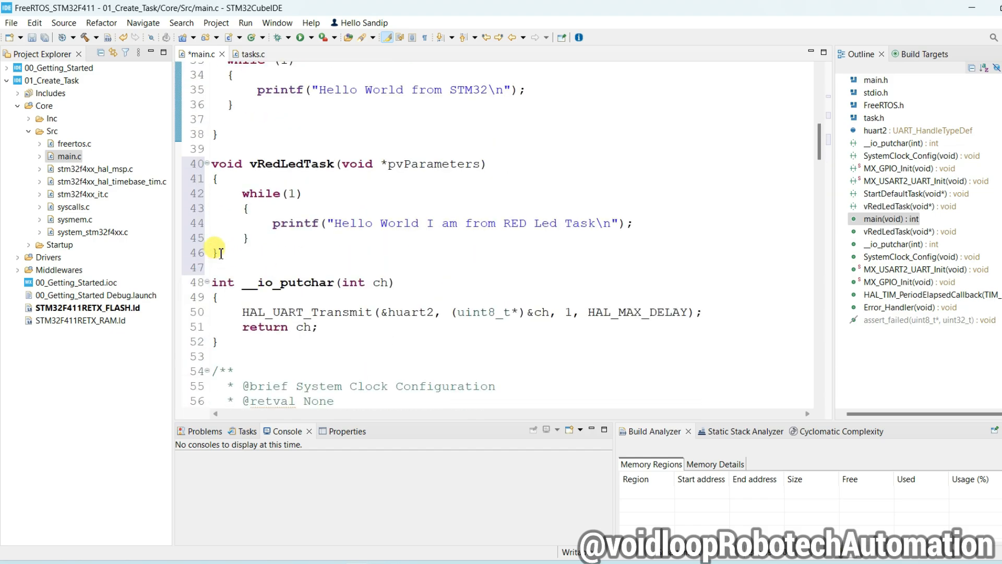
pyautogui.click(905, 231)
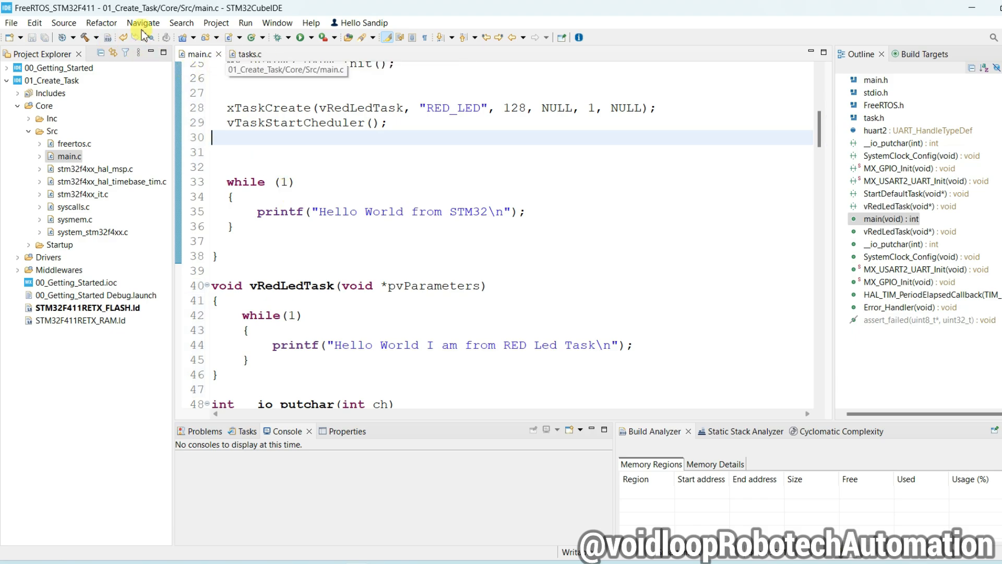
# - Build, read the undefined vTaskStartCheduler error in Problems, and rebuild after the fix
pyautogui.click(299, 37)
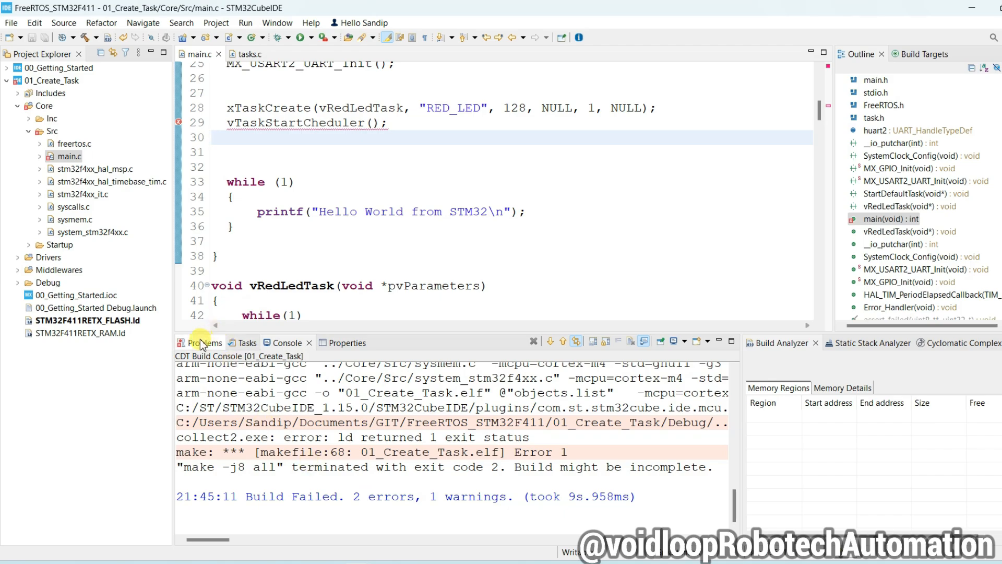
pyautogui.click(202, 342)
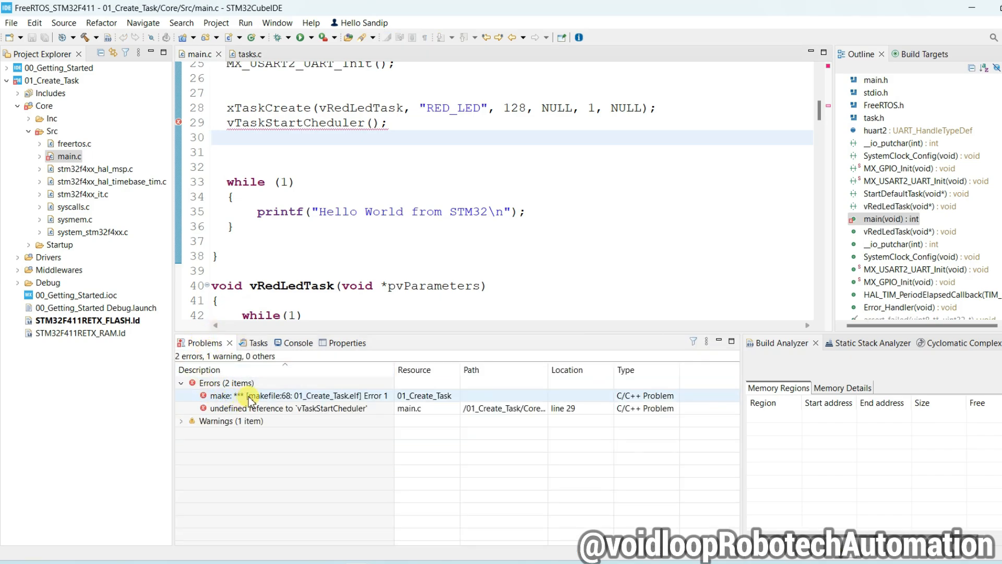
pyautogui.click(297, 396)
pyautogui.write('Sc')
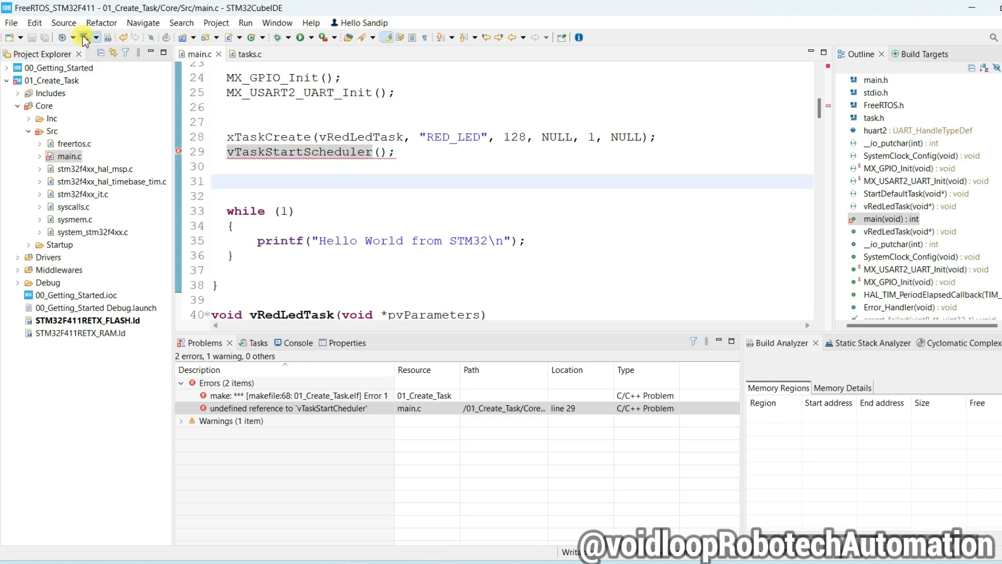
pyautogui.click(67, 37)
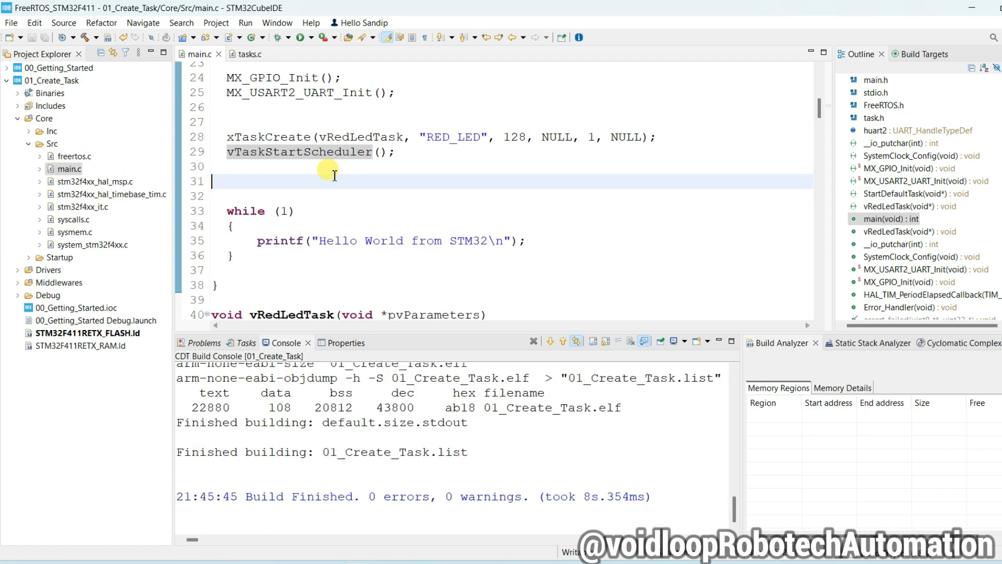
pyautogui.moveTo(315, 166)
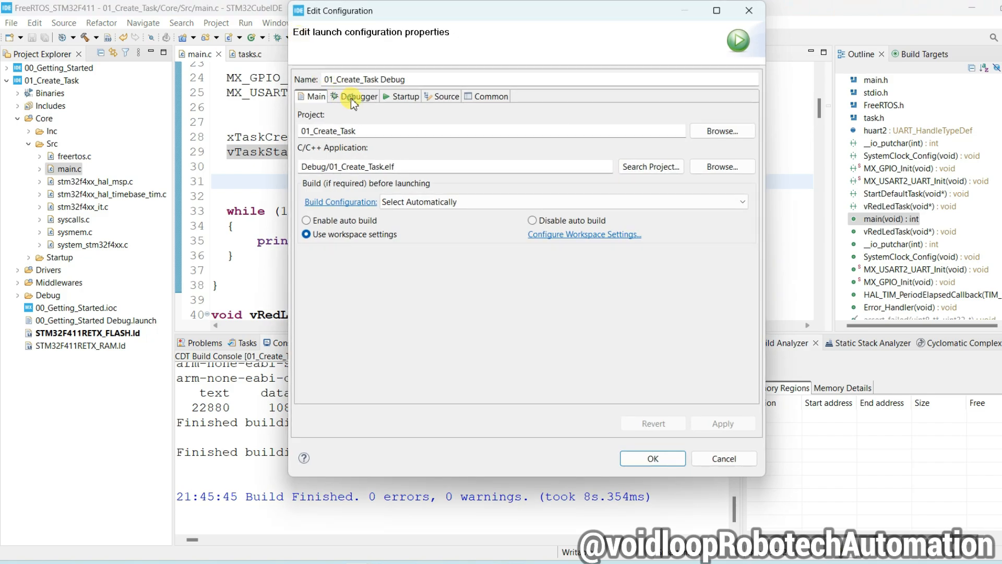
# - In the debug configuration's Debugger settings, select the ST-LINK probe by scanned serial number
pyautogui.click(358, 96)
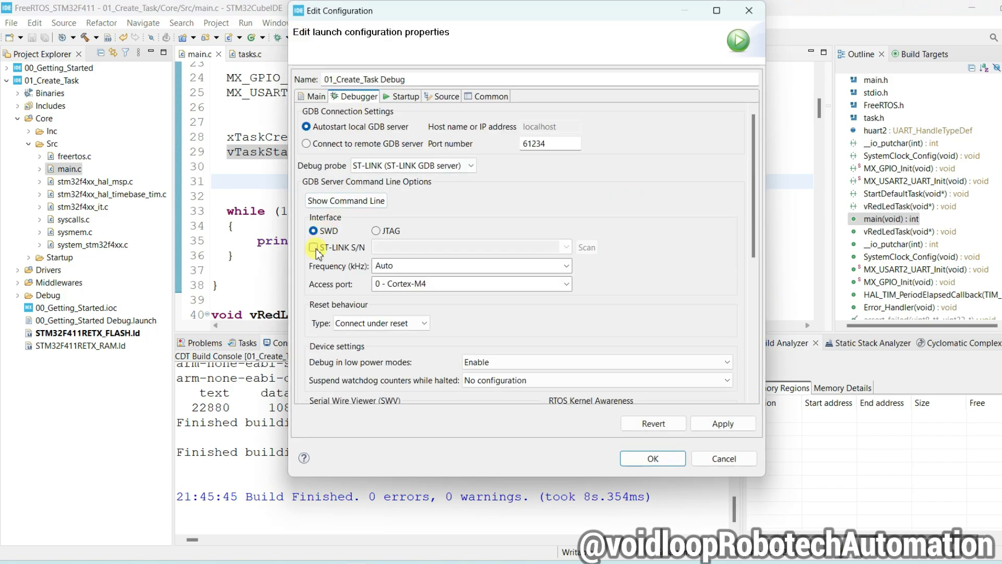
pyautogui.click(312, 247)
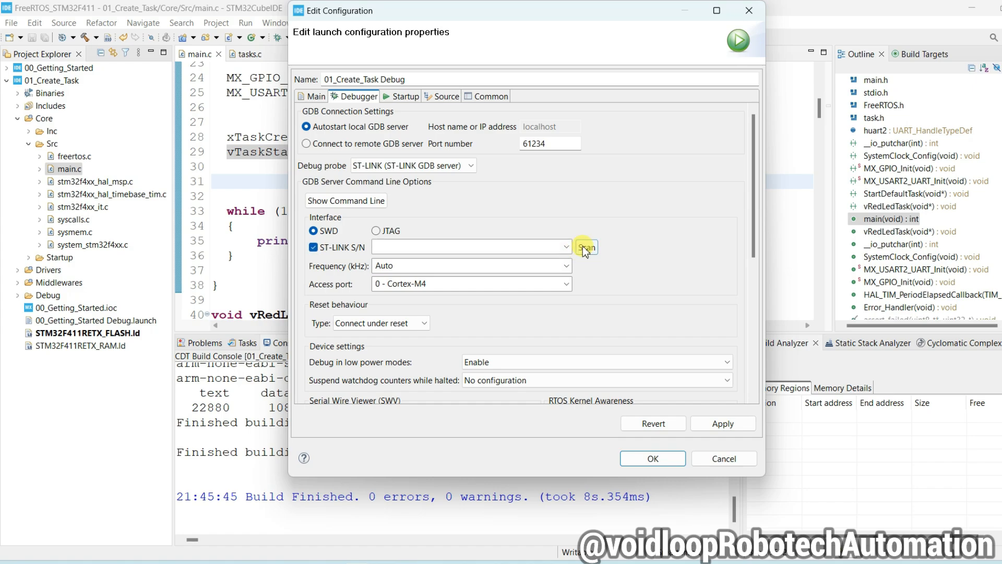
pyautogui.click(587, 247)
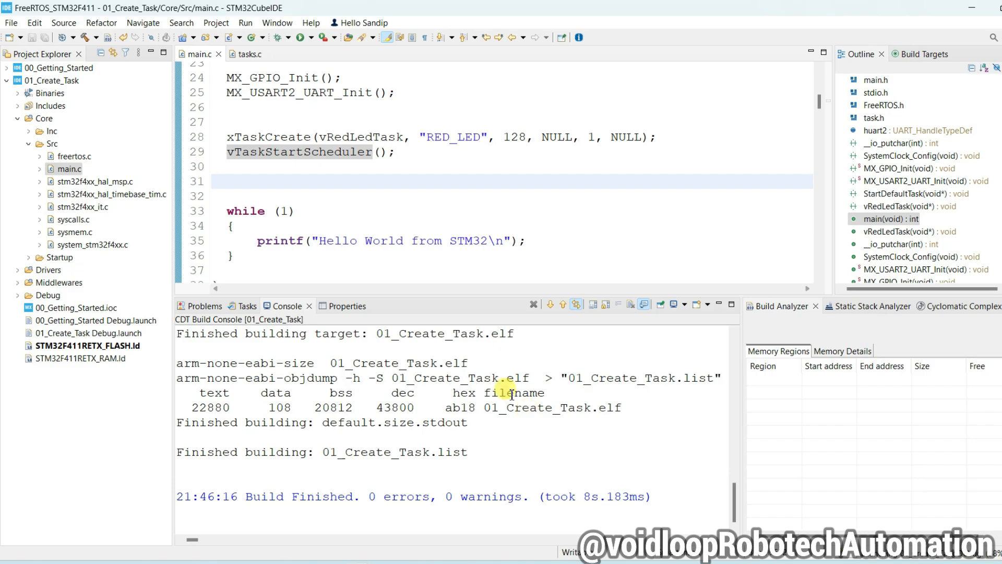
# - Download the 01_Create_Task firmware to the board, then review the Hello message in main.c
pyautogui.click(323, 37)
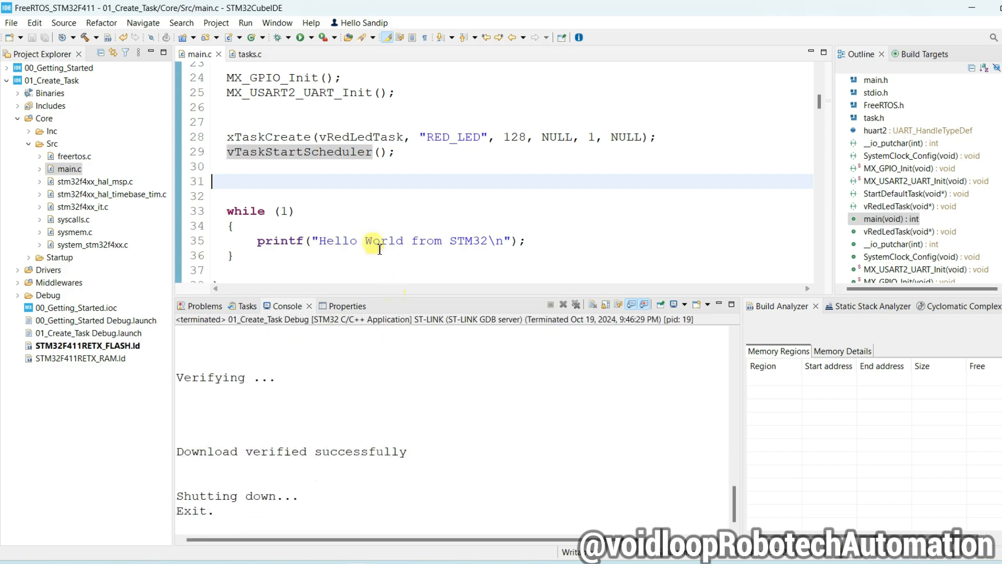
pyautogui.doubleClick(337, 240)
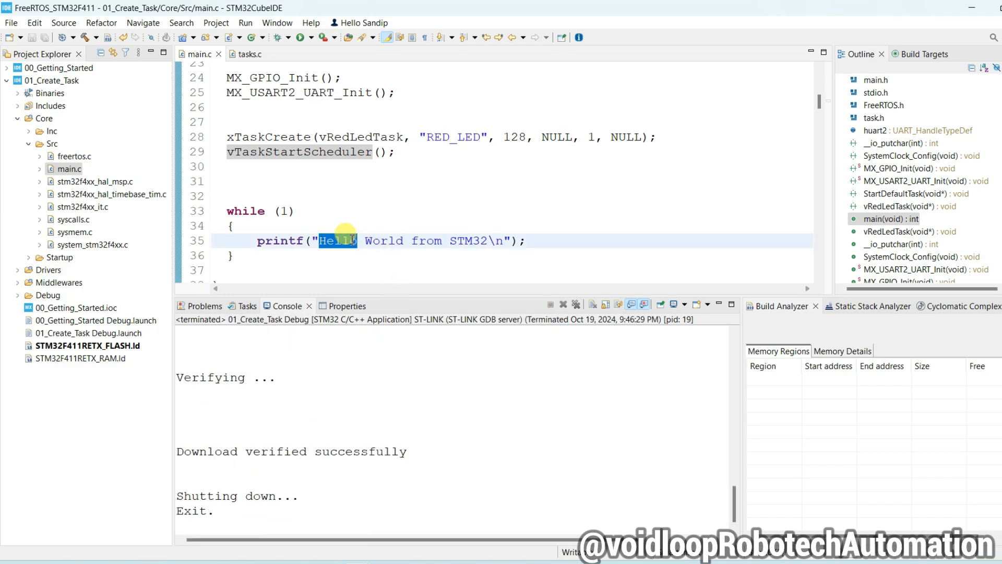
pyautogui.scroll(-3)
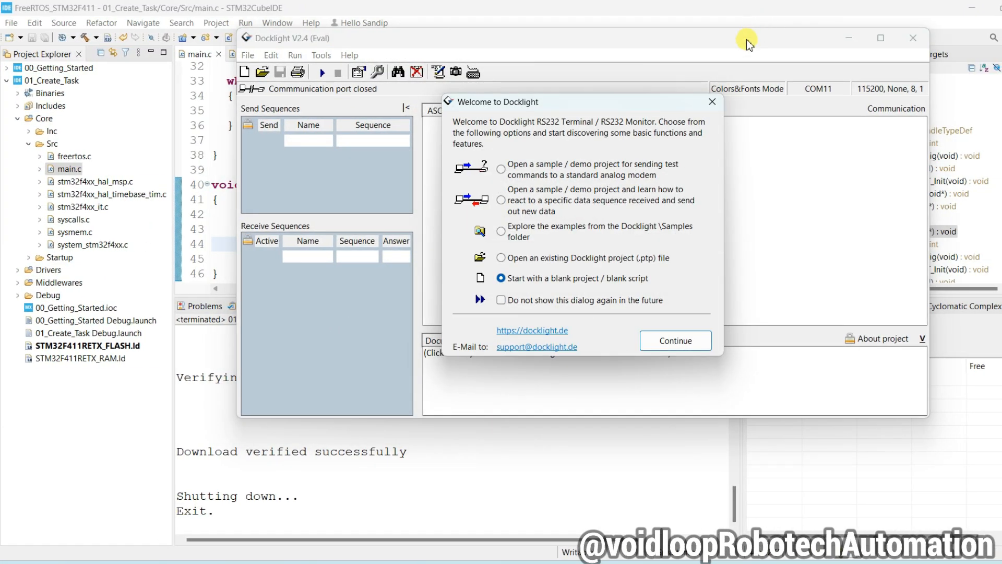
# - Connect a blank Docklight project to COM11 STLink Virtual COM Port and view the output
pyautogui.click(675, 340)
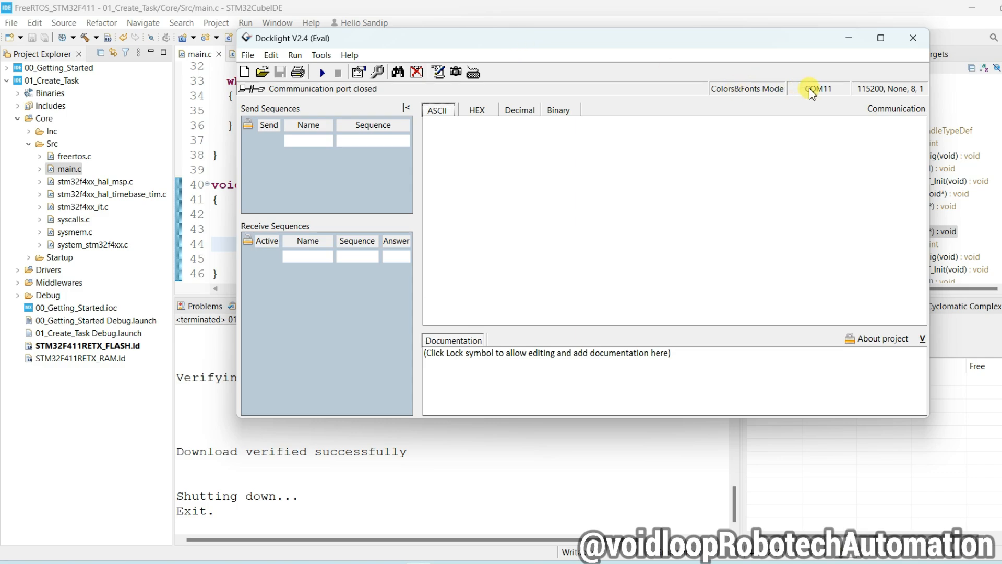
pyautogui.click(818, 88)
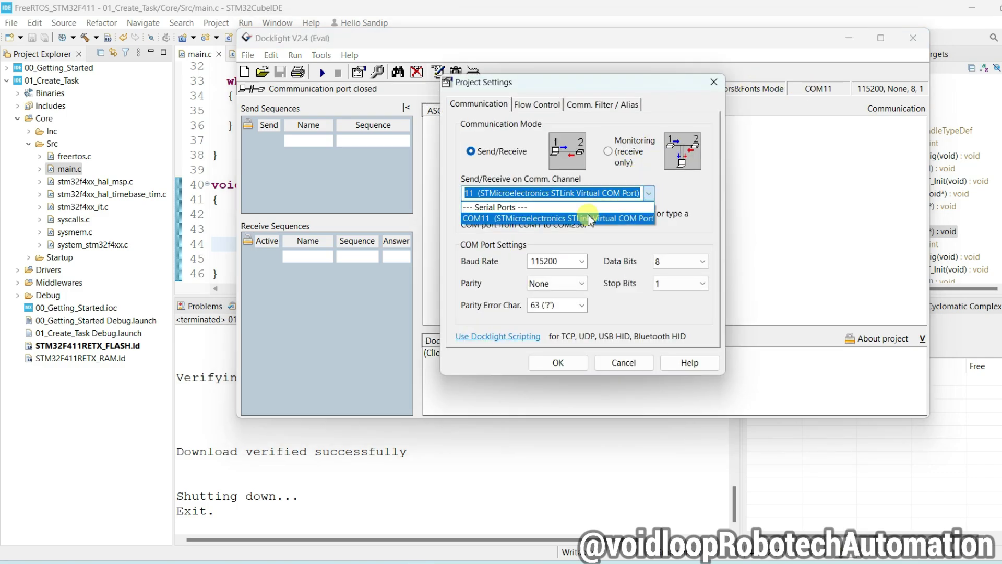
pyautogui.click(578, 219)
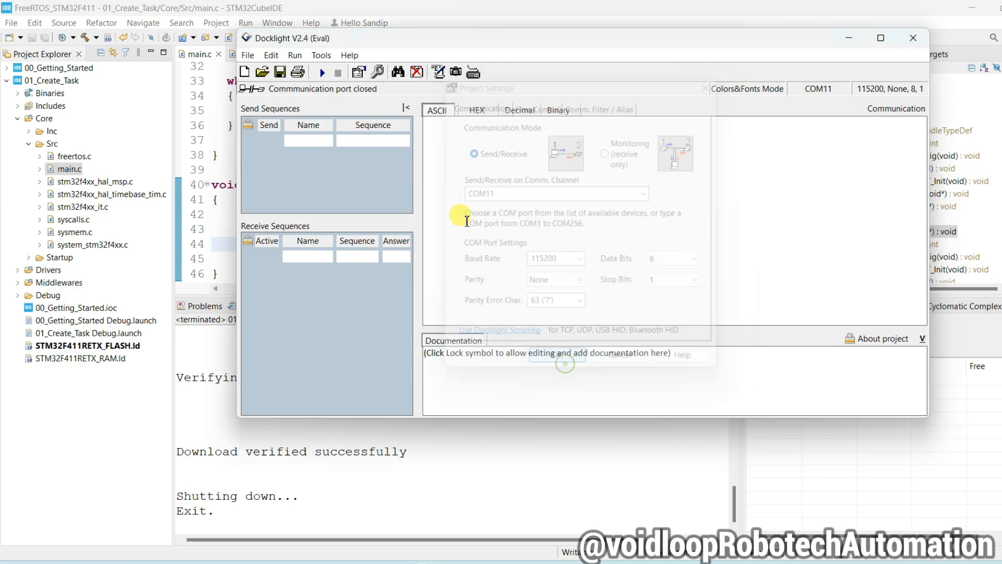
pyautogui.click(321, 72)
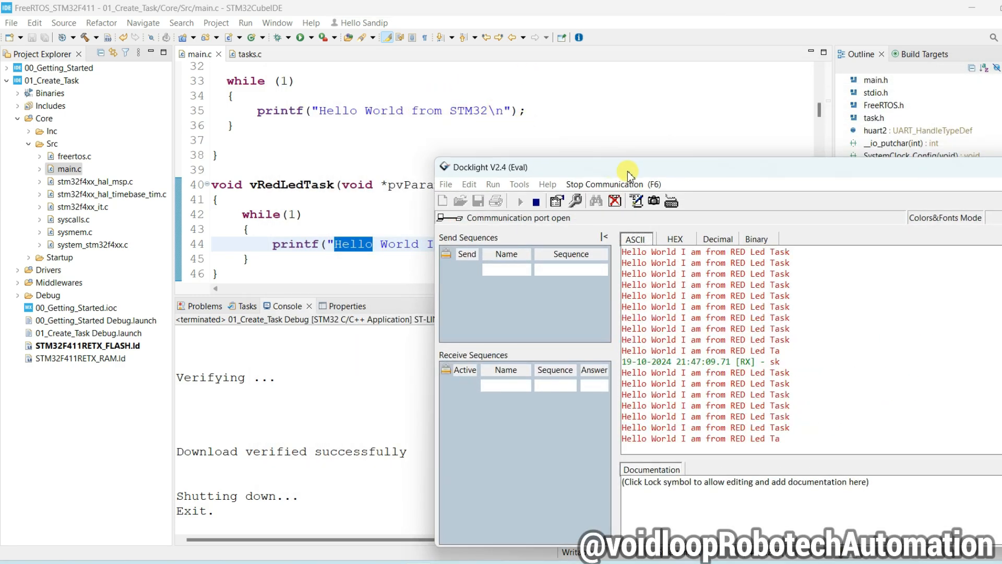
pyautogui.moveTo(628, 167); pyautogui.dragTo(538, 180)
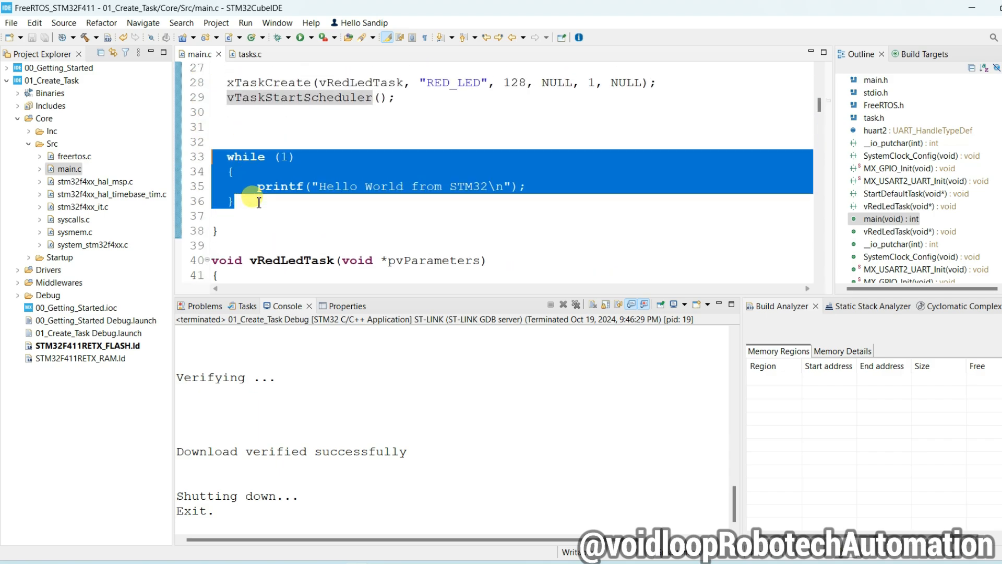
# - Delete the 'Hello World from STM32' printf line from main's while(1) loop
pyautogui.click(260, 202)
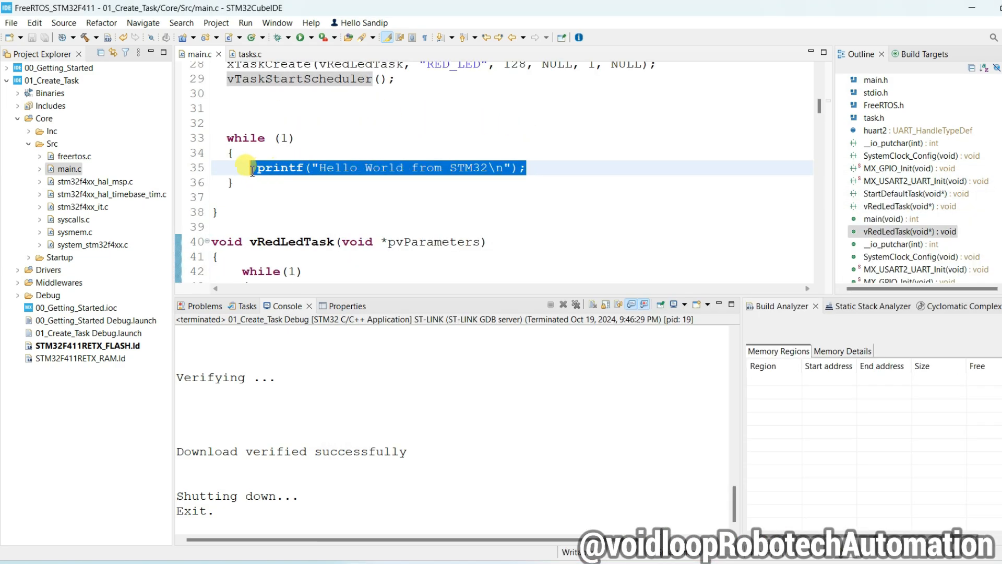
pyautogui.press('Delete')
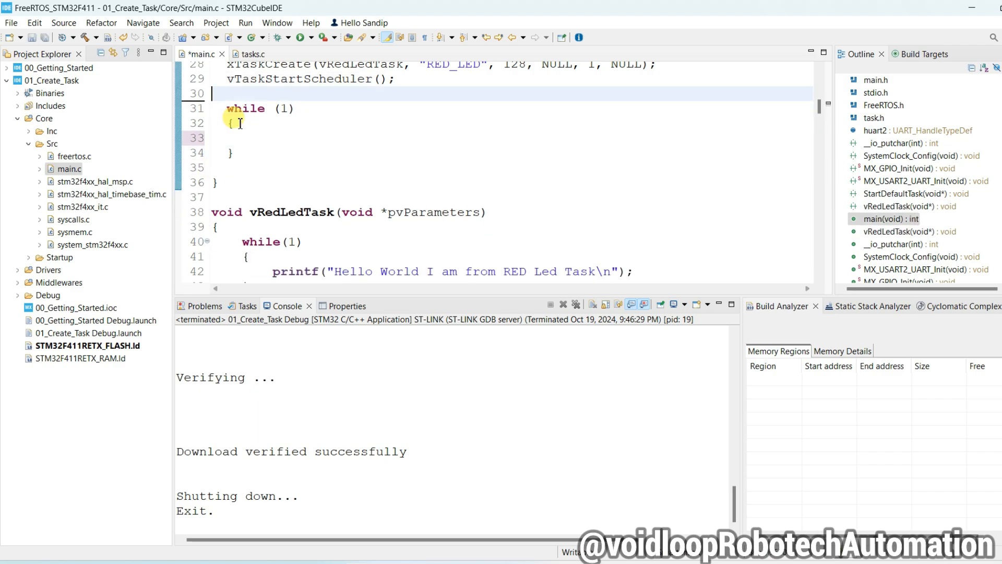
pyautogui.scroll(-3)
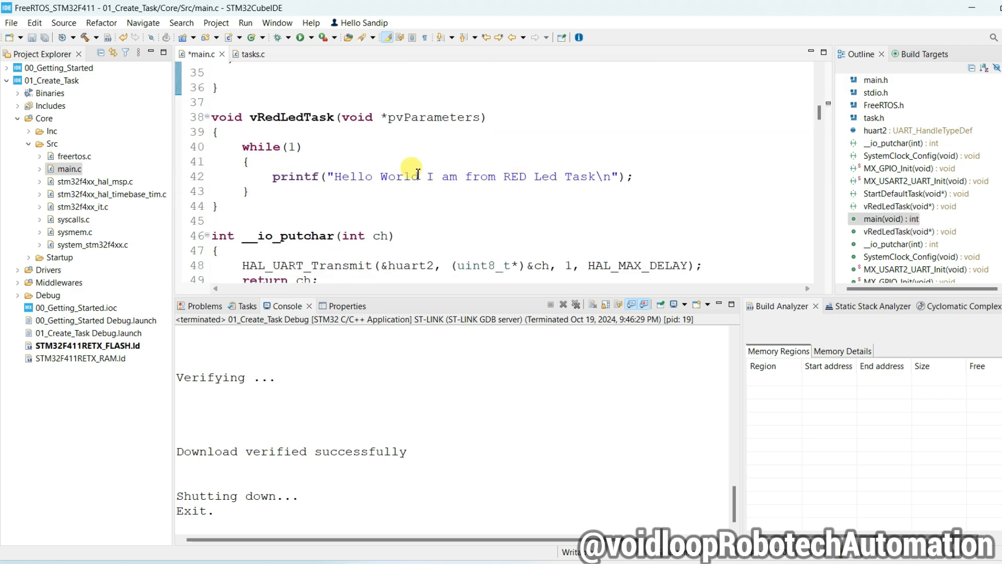
pyautogui.click(422, 176)
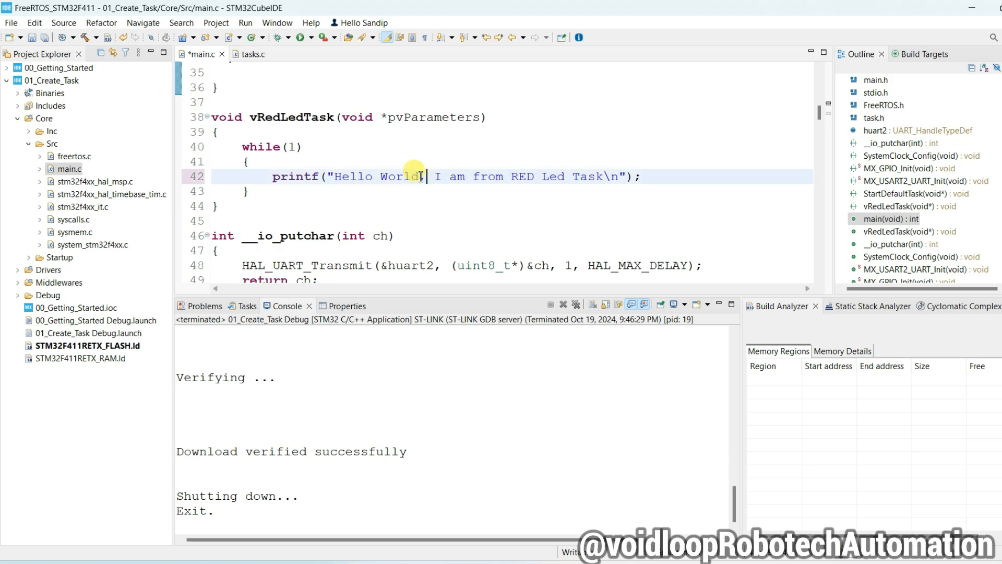